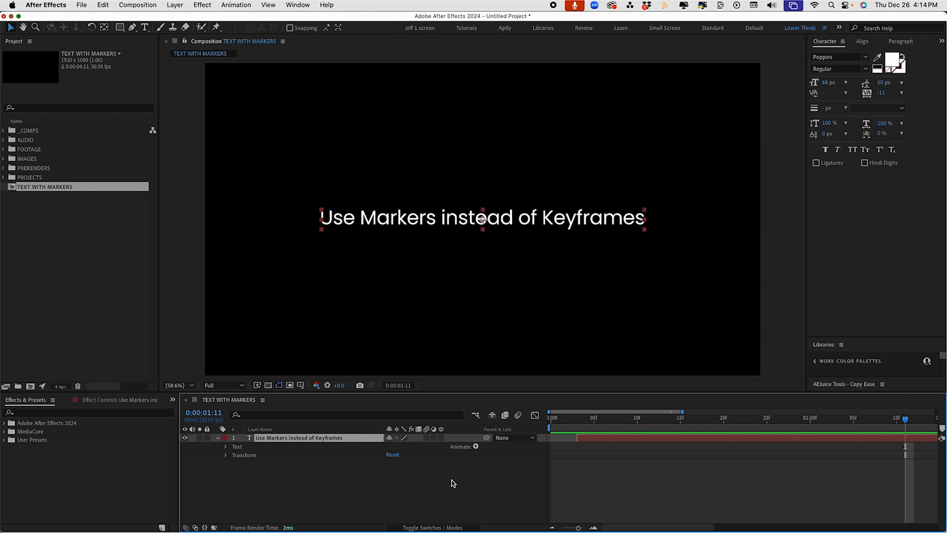
Add a Position text animator (Animator 1 with Range Selector 1) to the text layer
click(218, 438)
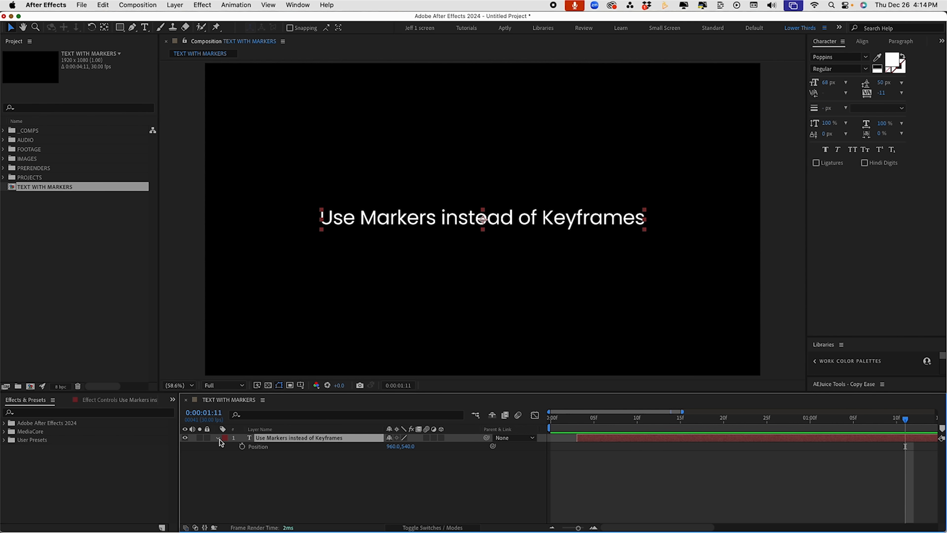
mouse_move(218, 443)
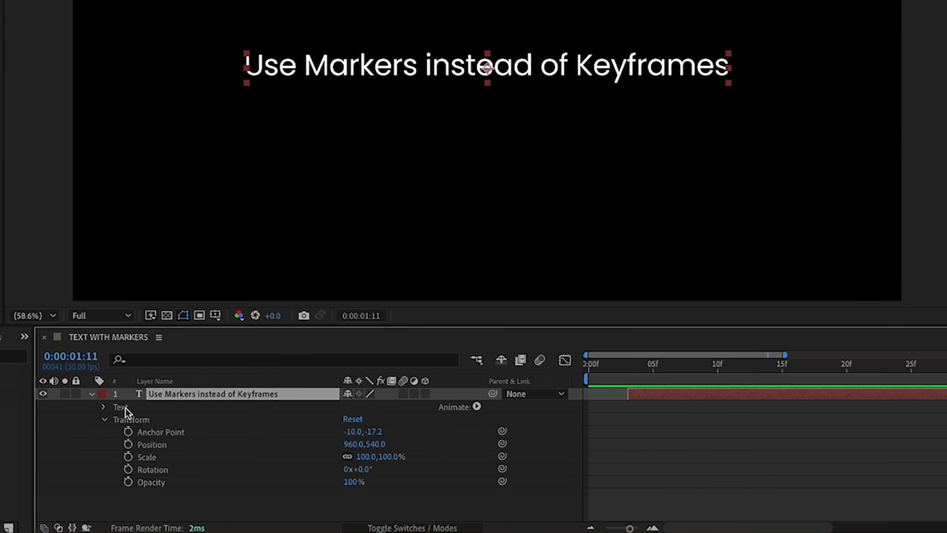
click(102, 406)
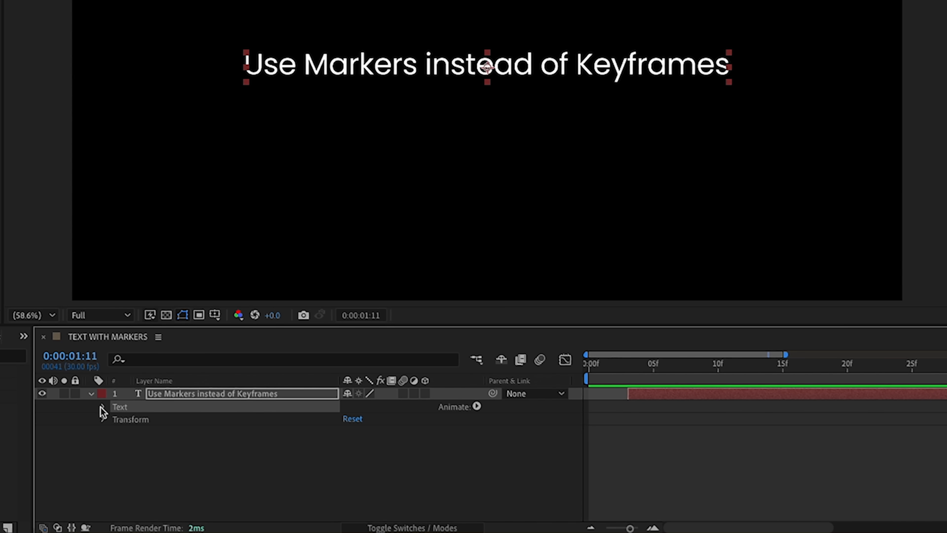
click(476, 406)
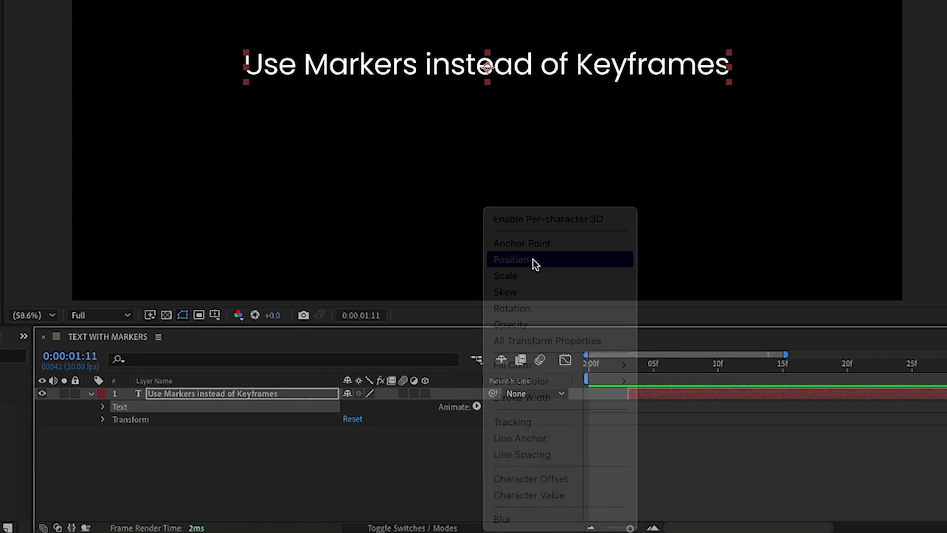
click(511, 259)
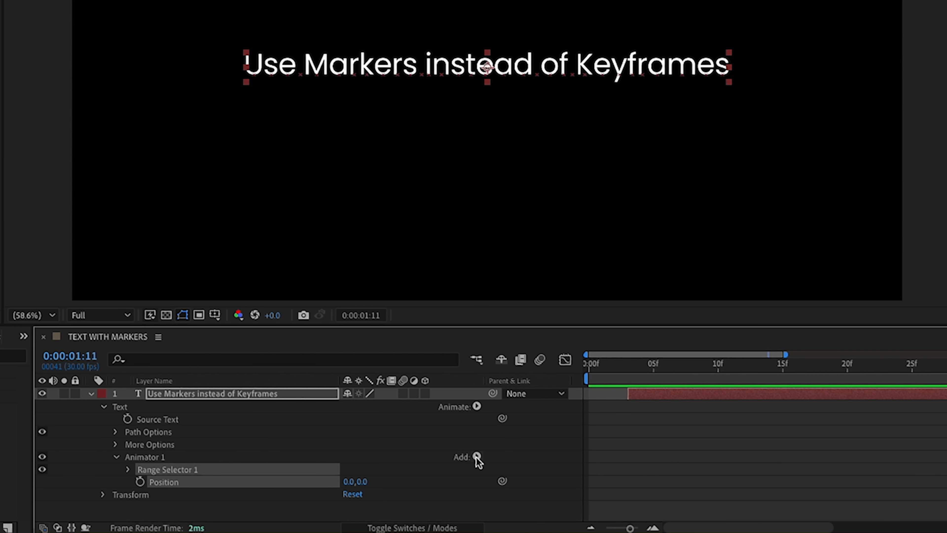
mouse_move(124, 466)
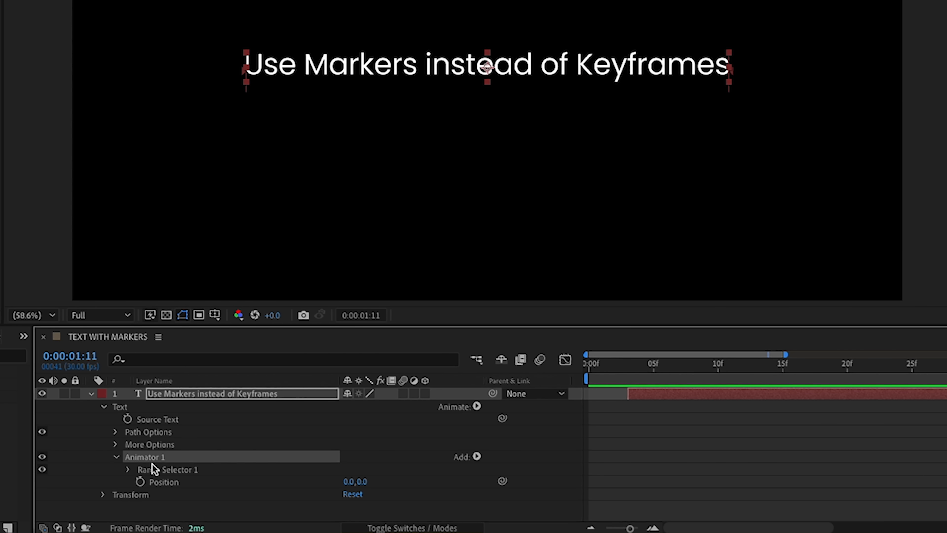
Add an Opacity property to Animator 1 alongside Position
click(474, 455)
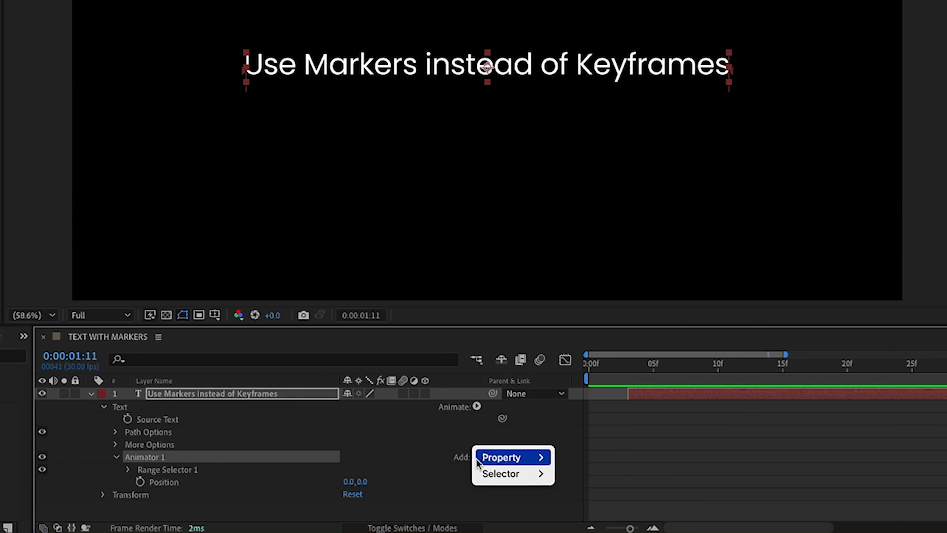
click(499, 456)
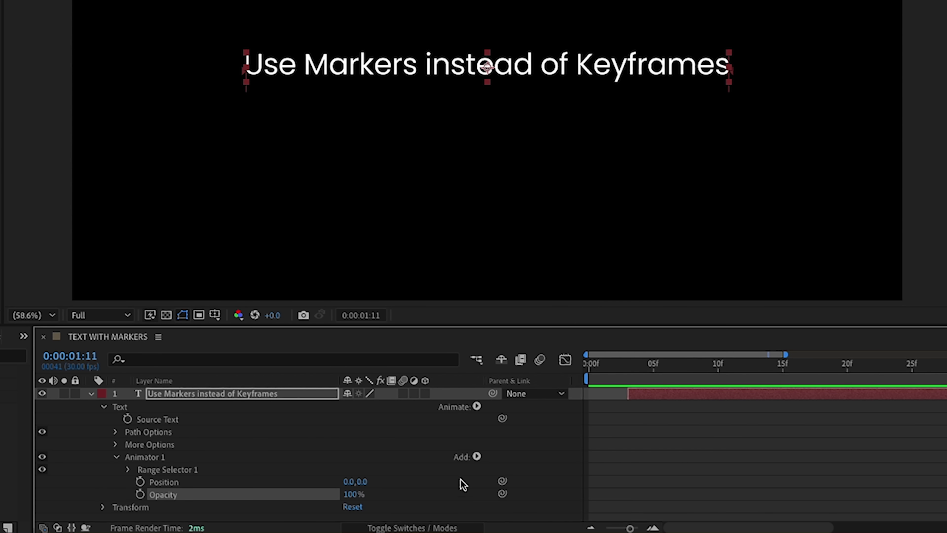
click(476, 455)
text(IN)
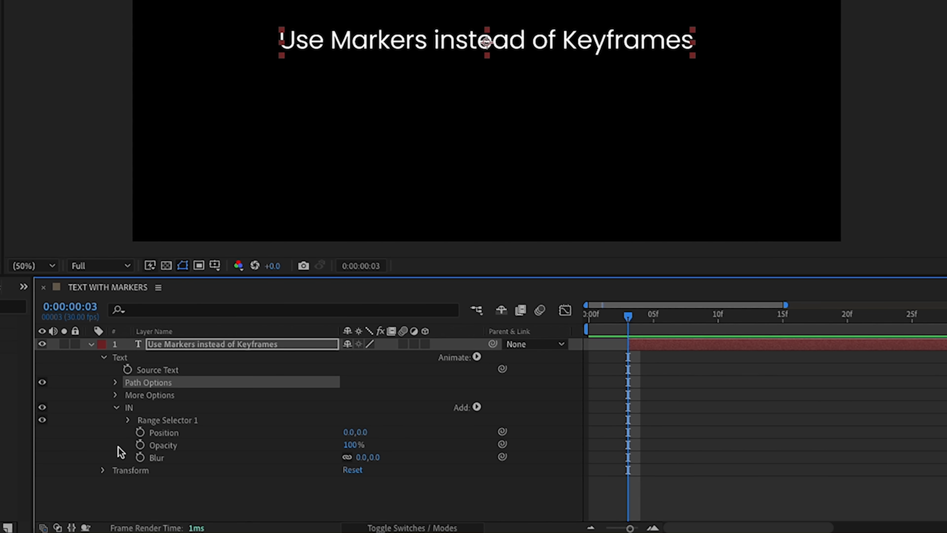
mouse_move(160, 424)
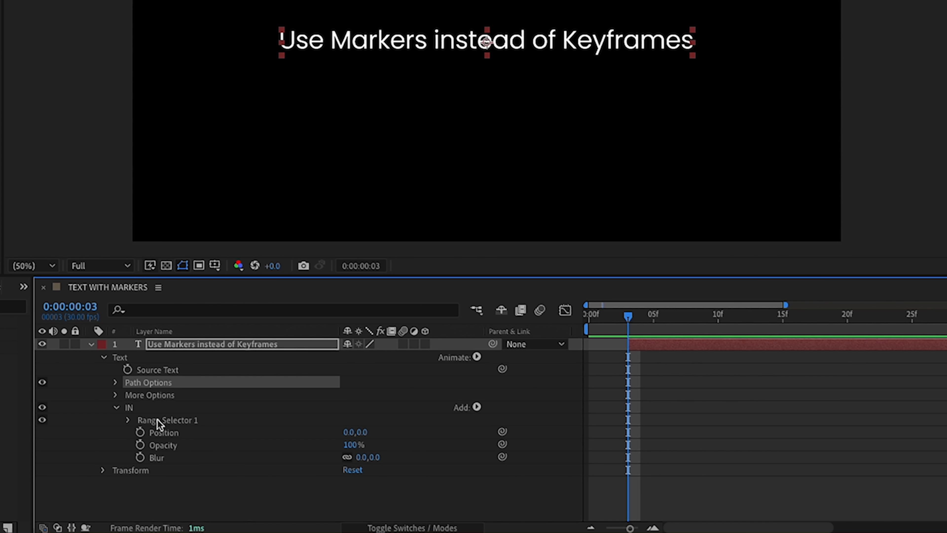
mouse_move(164, 425)
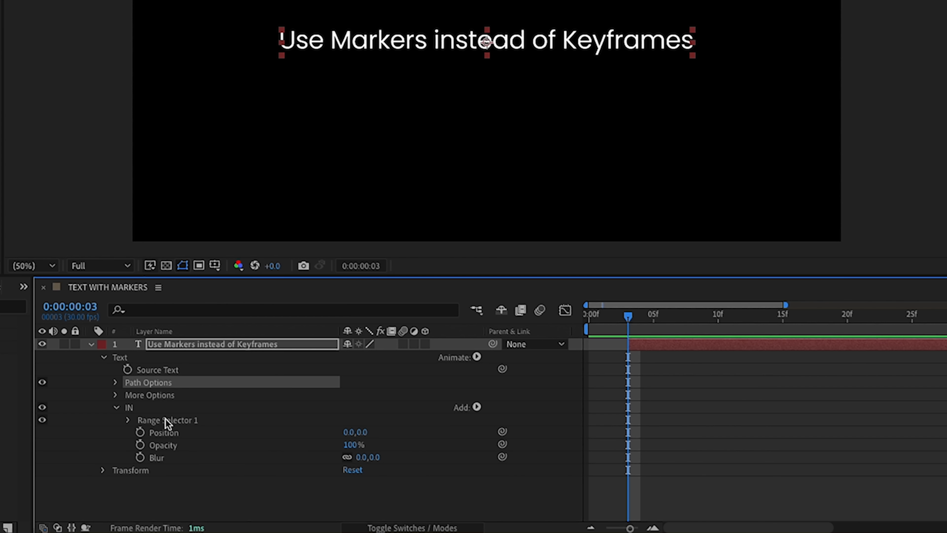
mouse_move(172, 438)
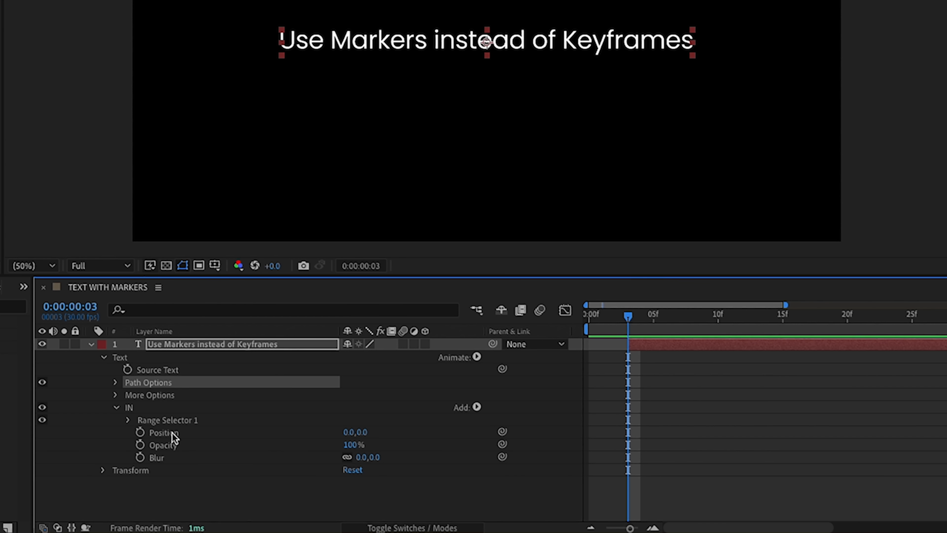
mouse_move(215, 452)
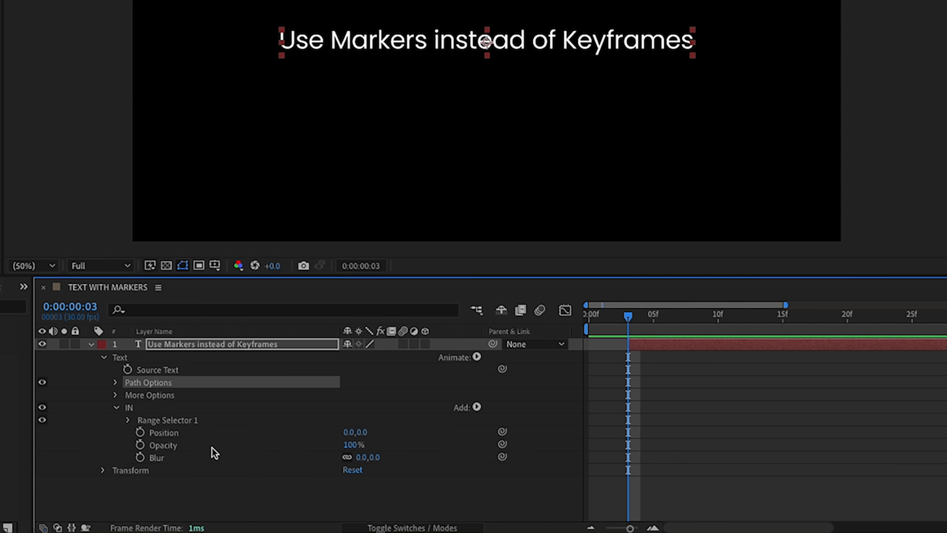
Test the IN animator with Opacity 0% and Blur 50 before resetting them
click(161, 445)
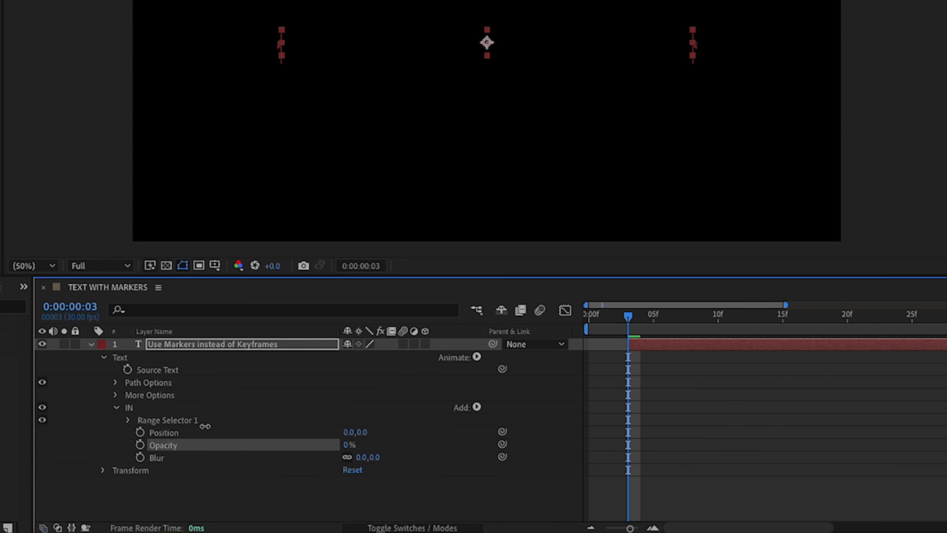
click(352, 470)
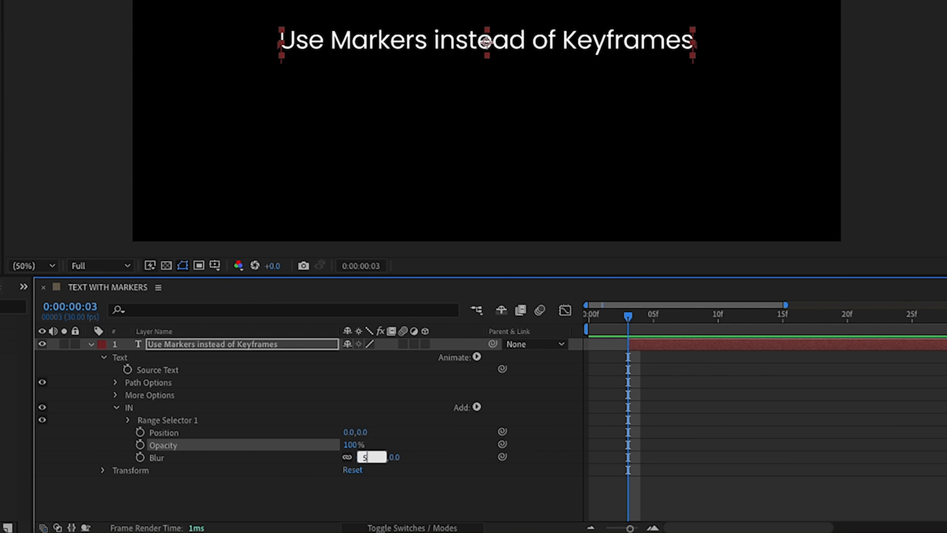
text(50)
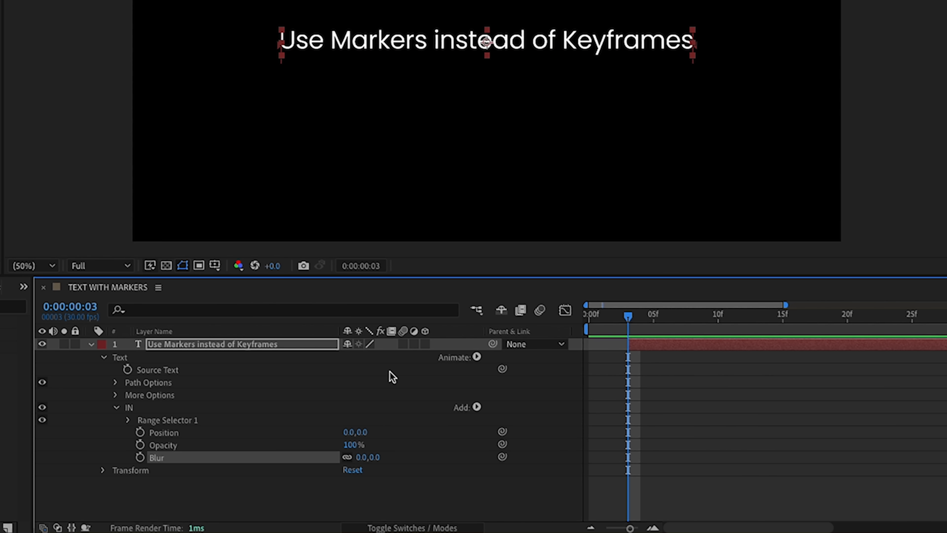
mouse_move(652, 525)
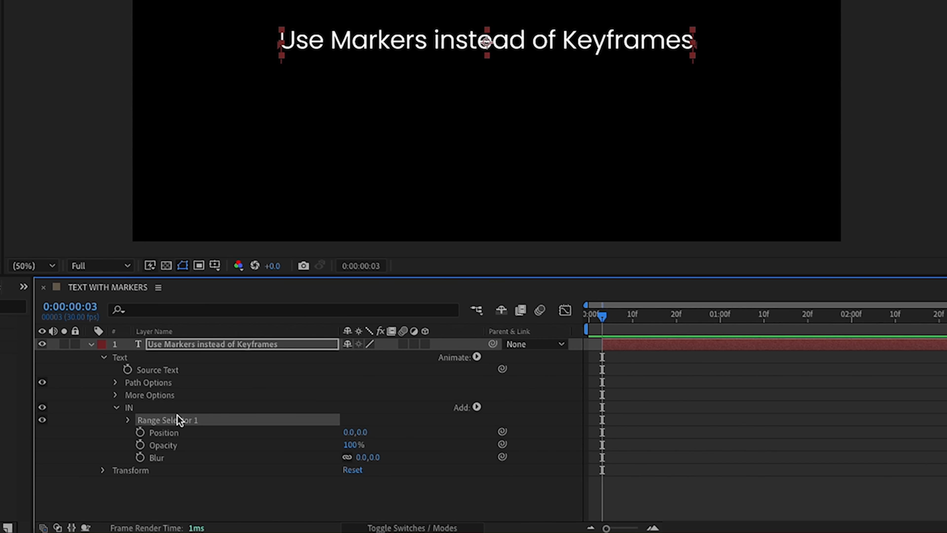
mouse_move(127, 432)
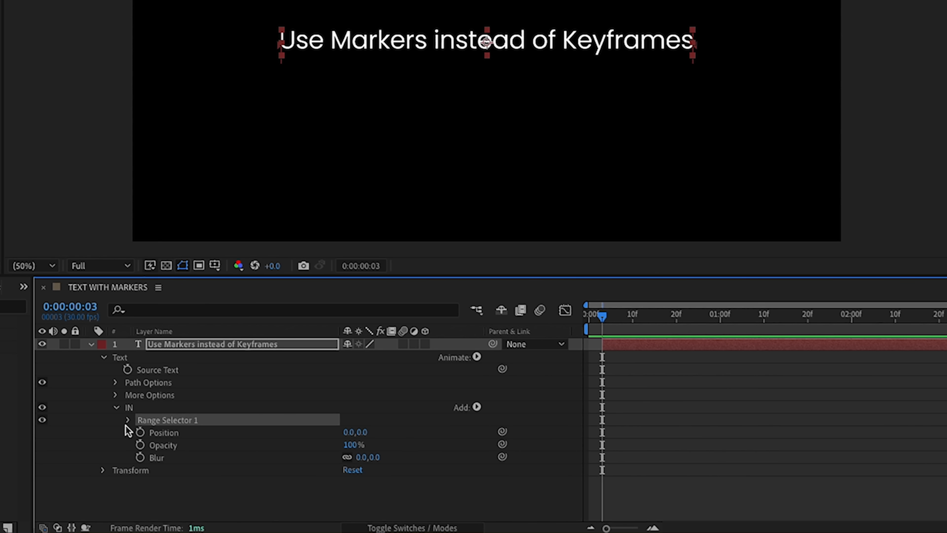
Keyframe Range Selector 1's Offset and nudge the keyframe about twenty frames along the timeline
click(127, 419)
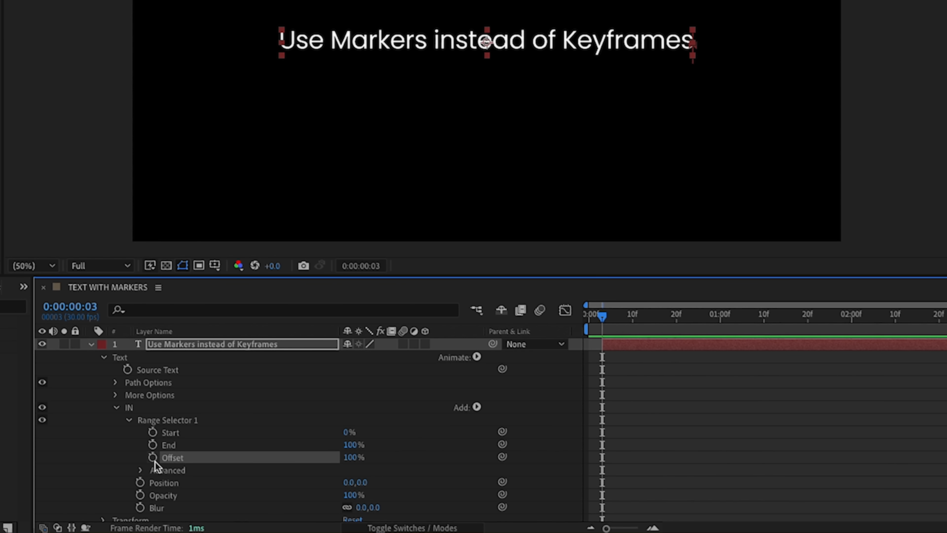
click(153, 457)
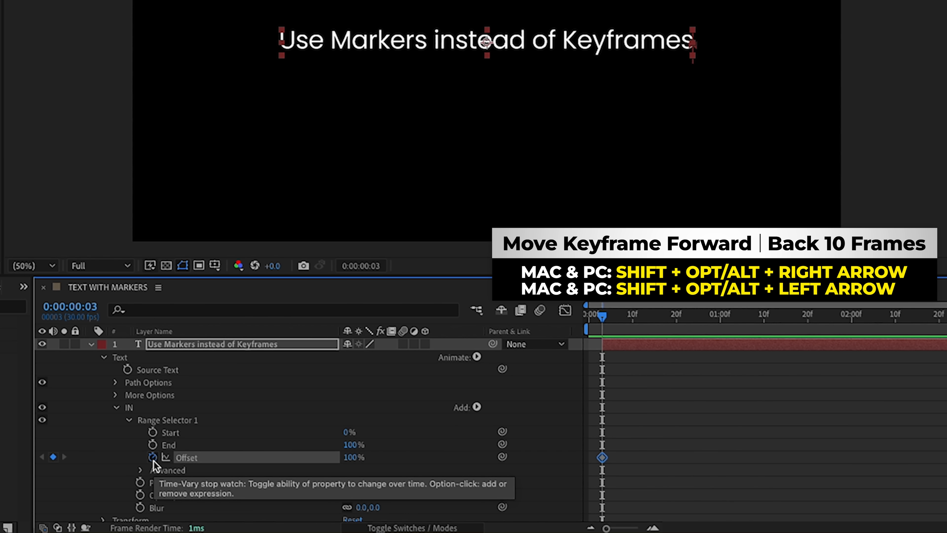
key(shift+alt+right)
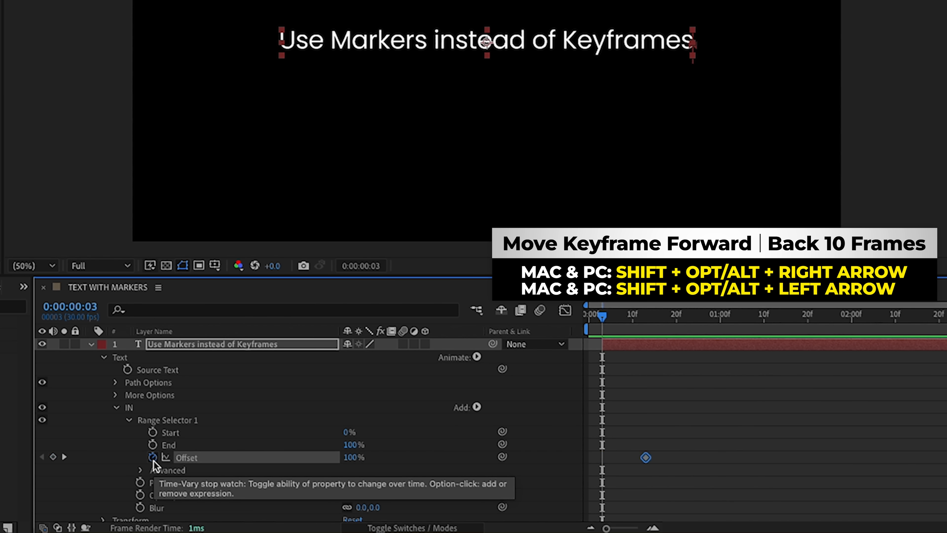
key(shift+alt+right)
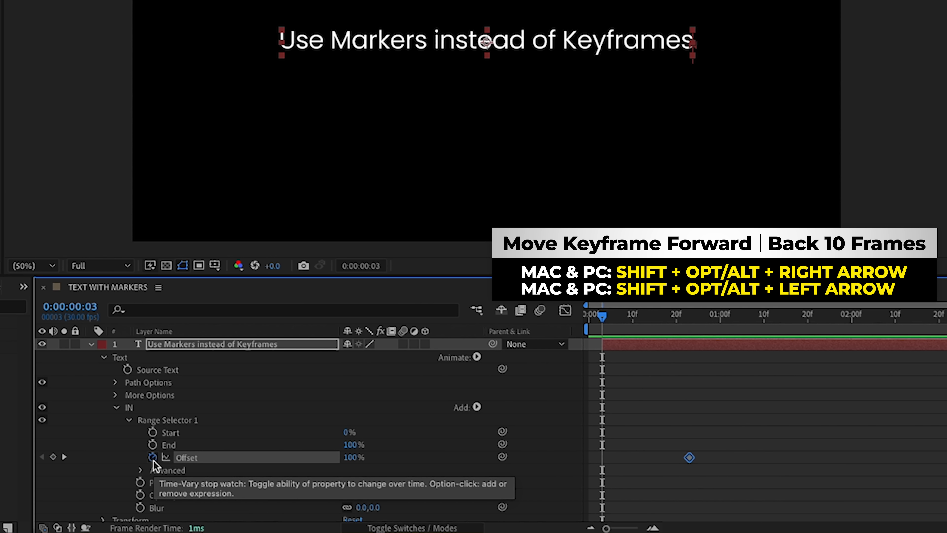
key(shift+alt+left)
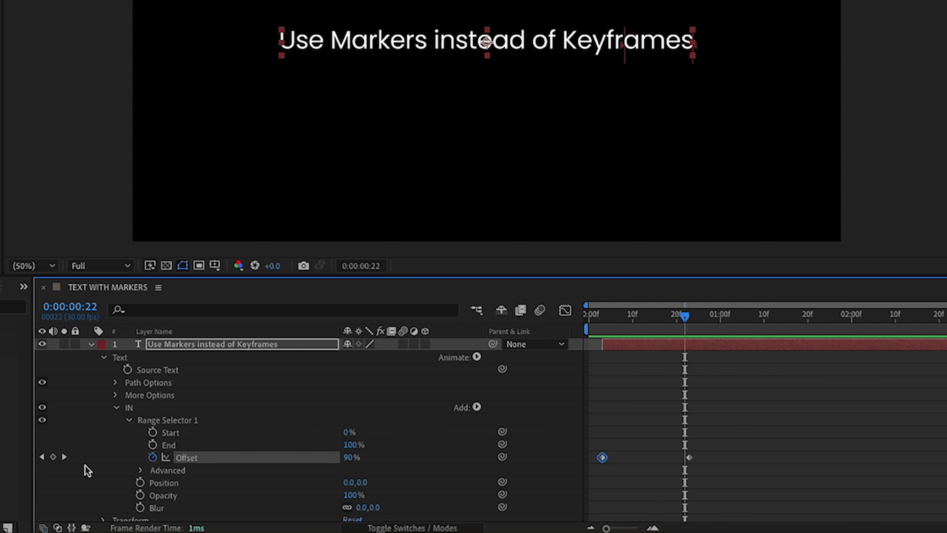
Set the IN selector's Advanced Shape to Ramp Up for a progressive reveal
click(141, 470)
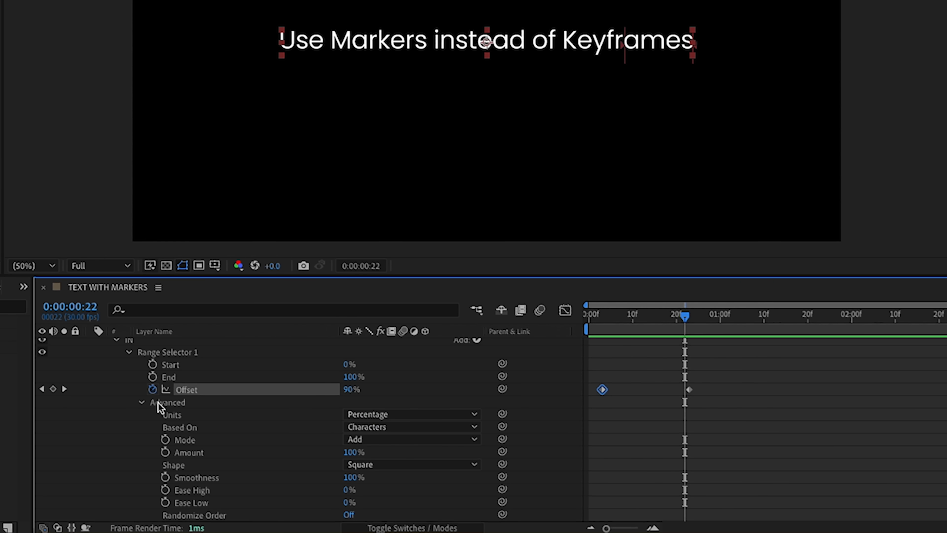
mouse_move(398, 410)
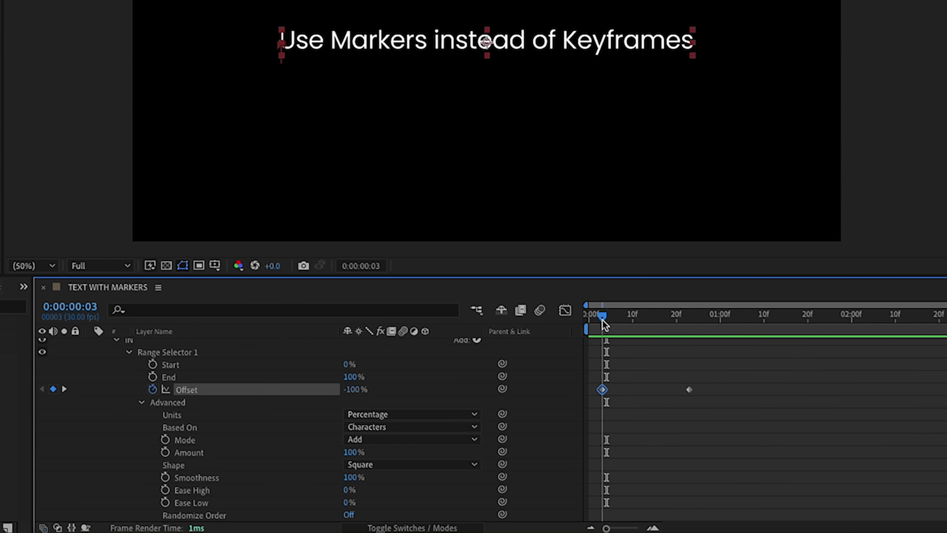
mouse_move(604, 320)
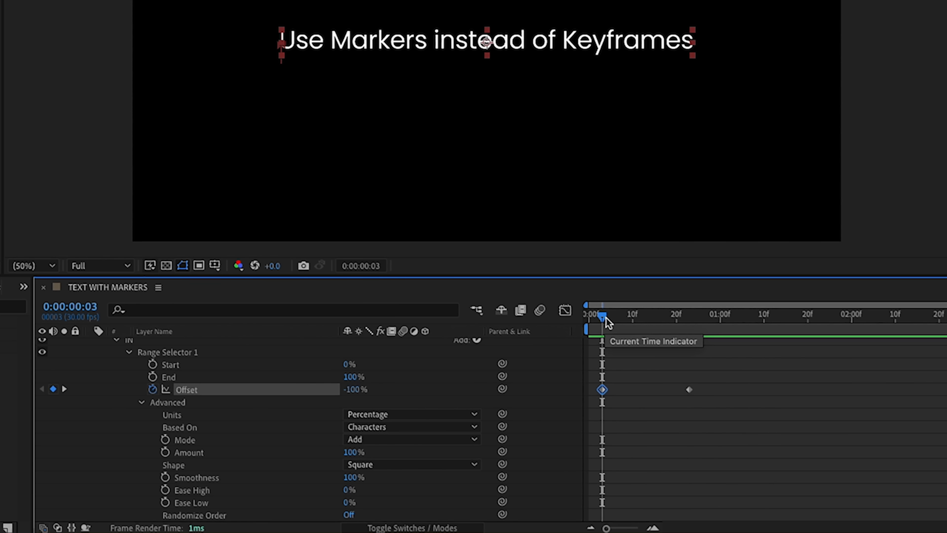
mouse_move(385, 485)
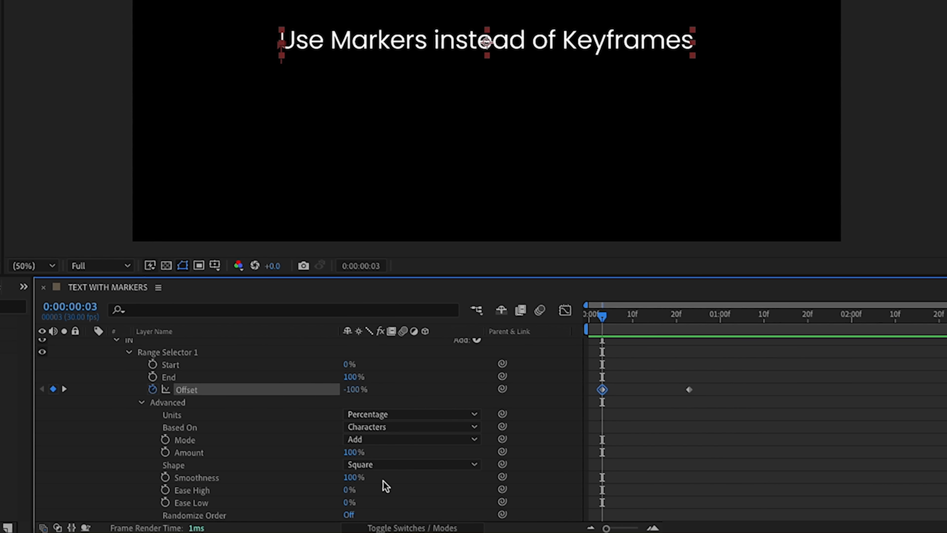
mouse_move(437, 476)
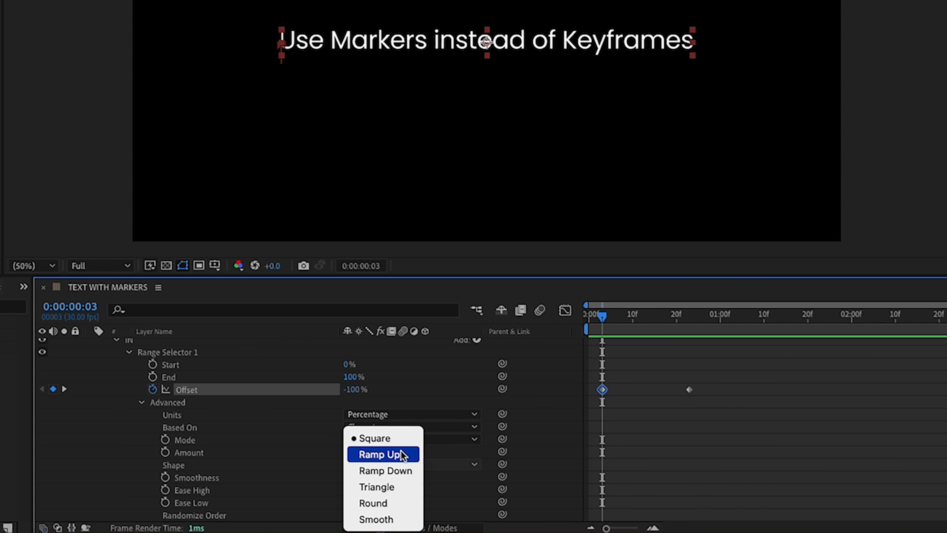
click(379, 454)
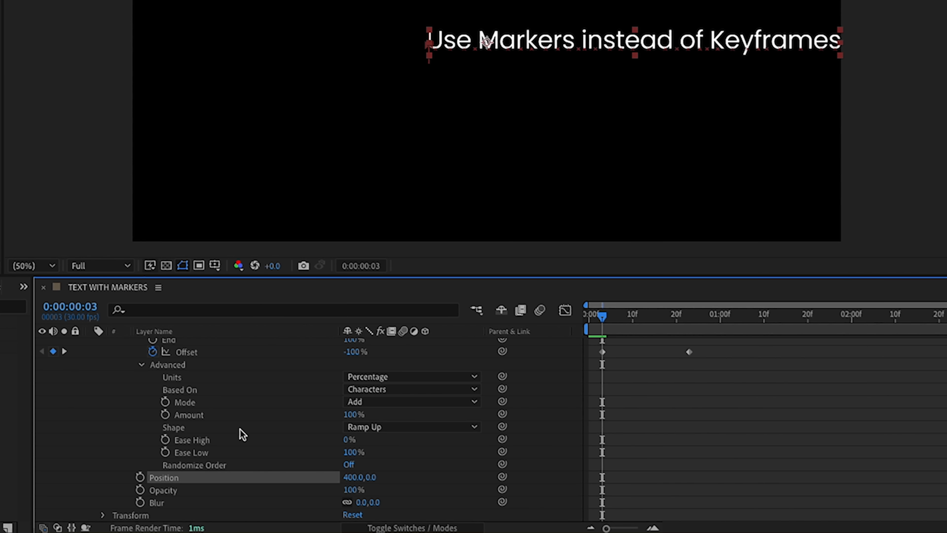
mouse_move(610, 399)
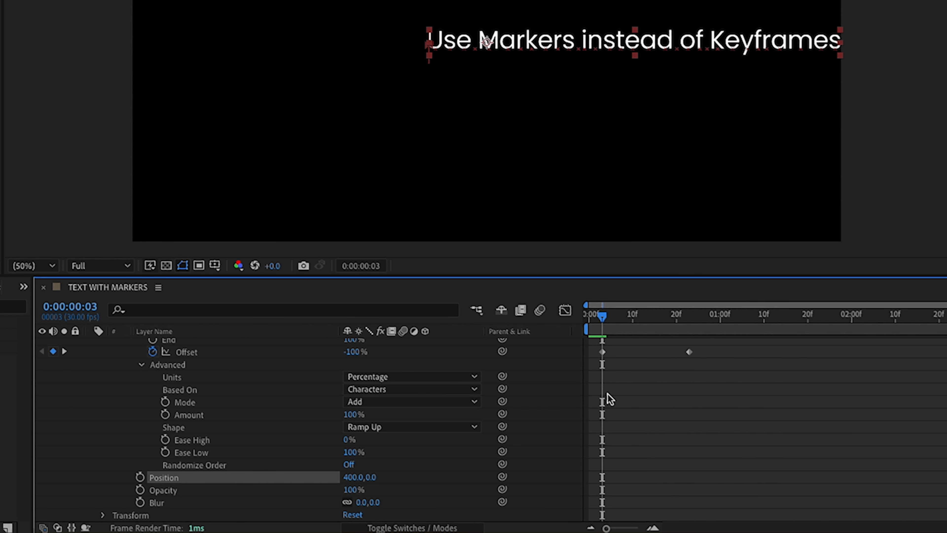
mouse_move(349, 493)
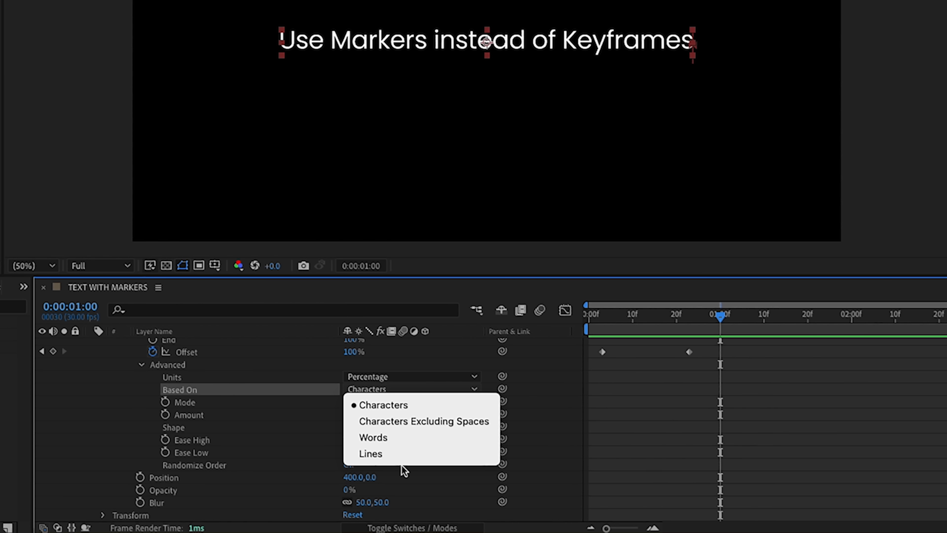
Set the IN selector's Based On to Lines
click(370, 453)
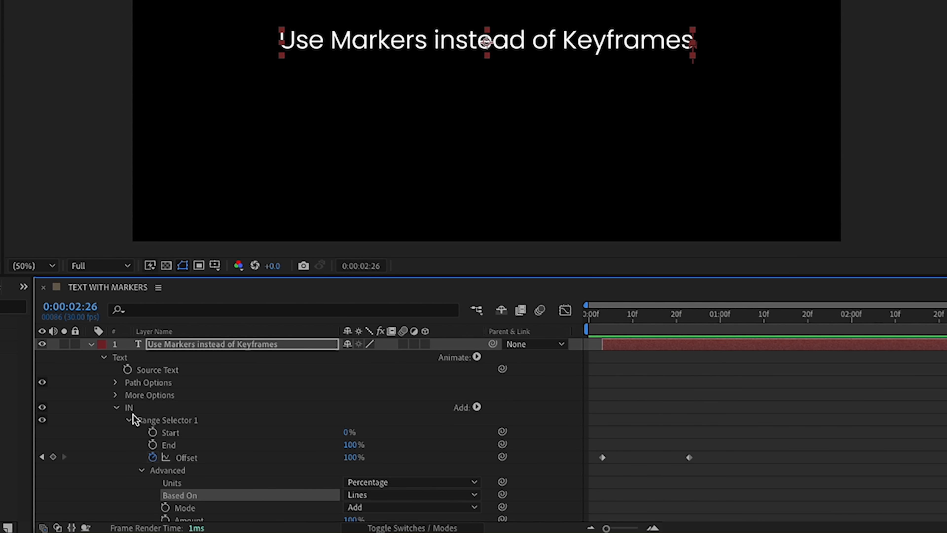
Duplicate IN as an OUT animator and give its range selector a Ramp Down shape
click(115, 406)
text(OUT)
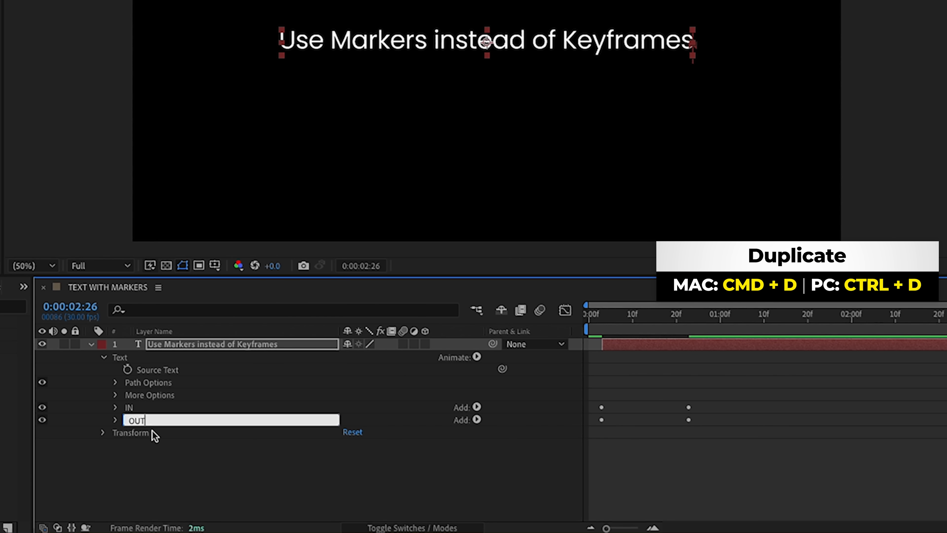
click(114, 420)
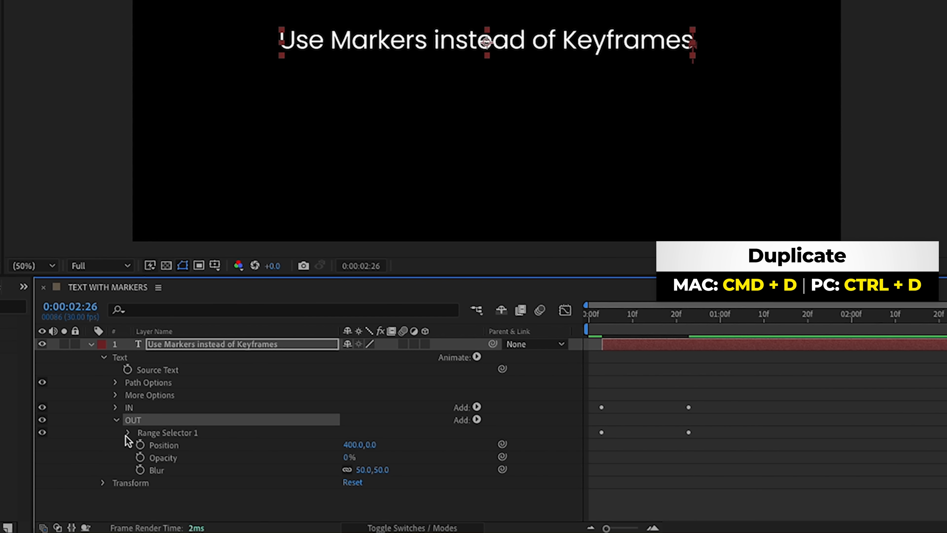
click(128, 432)
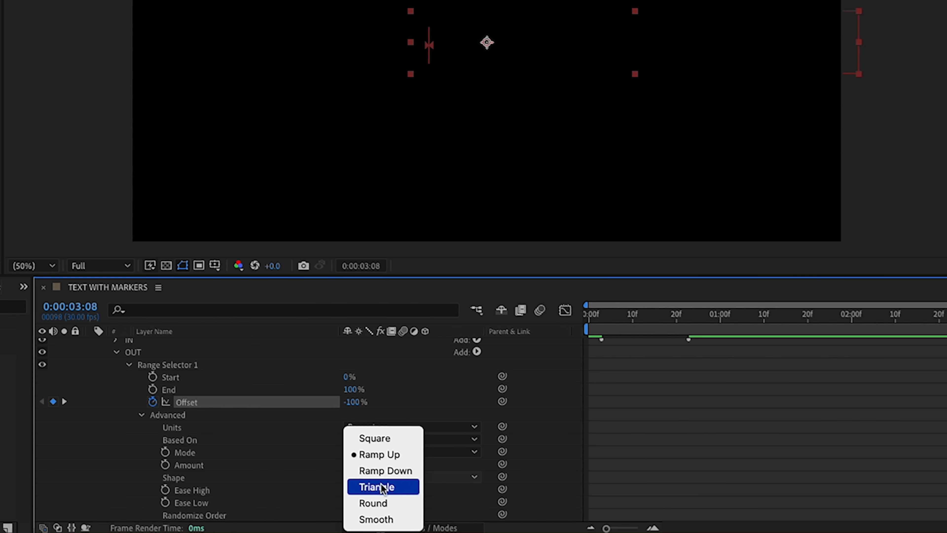
click(385, 470)
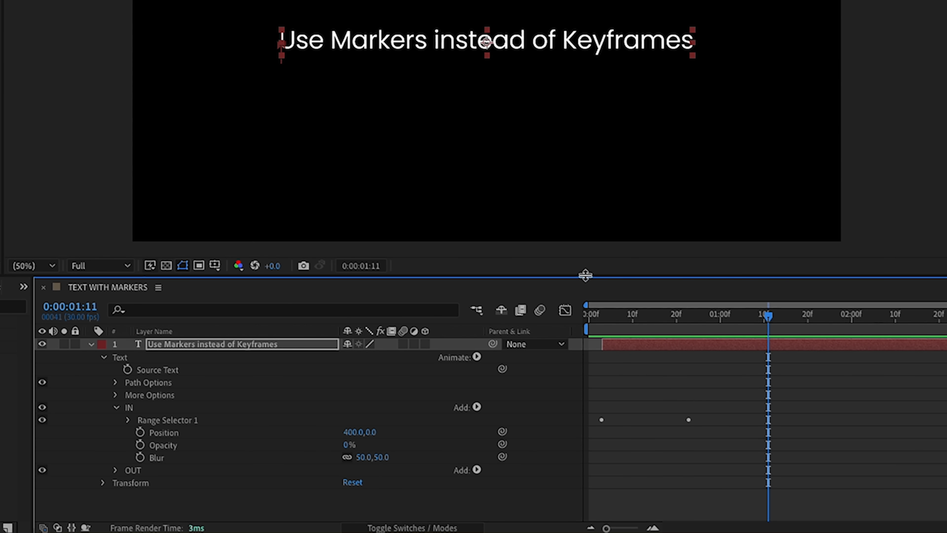
Change the selector's Based On unit to Words
click(127, 419)
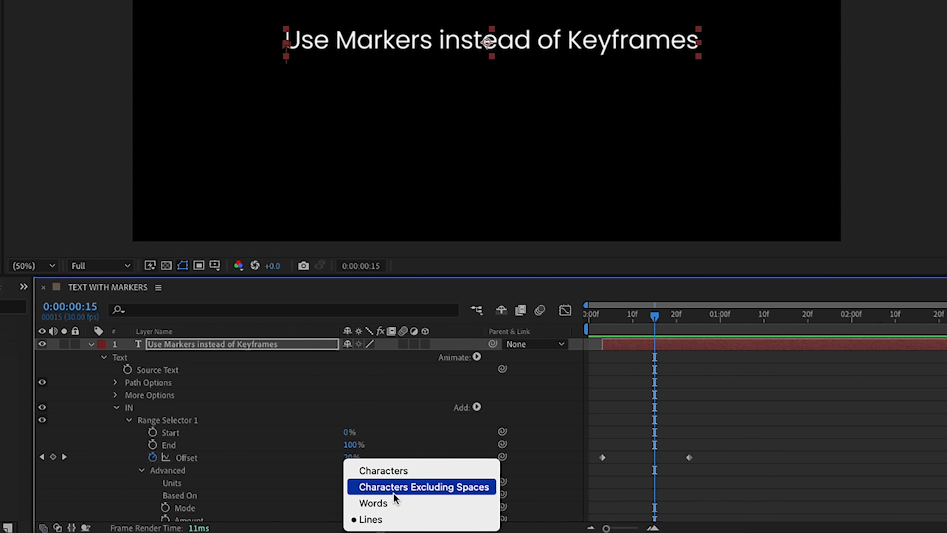
click(373, 502)
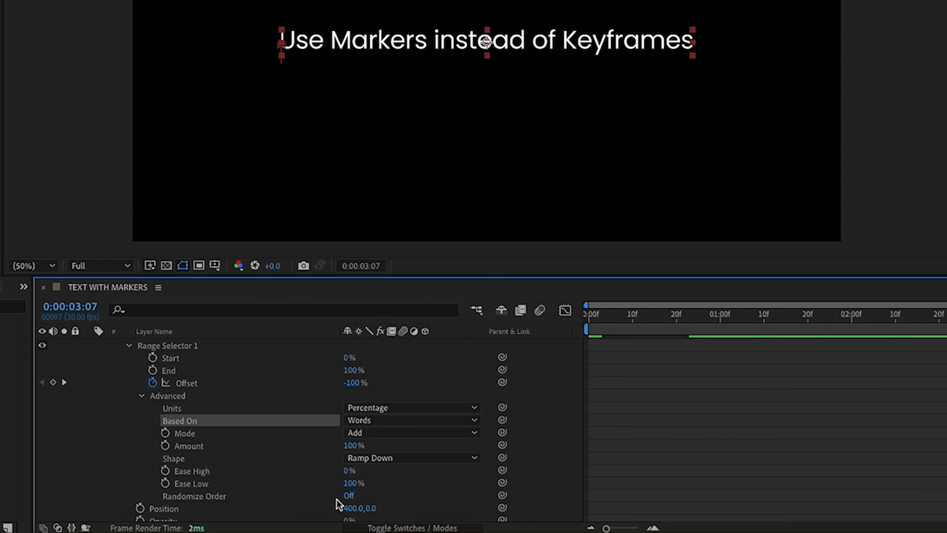
double_click(357, 507)
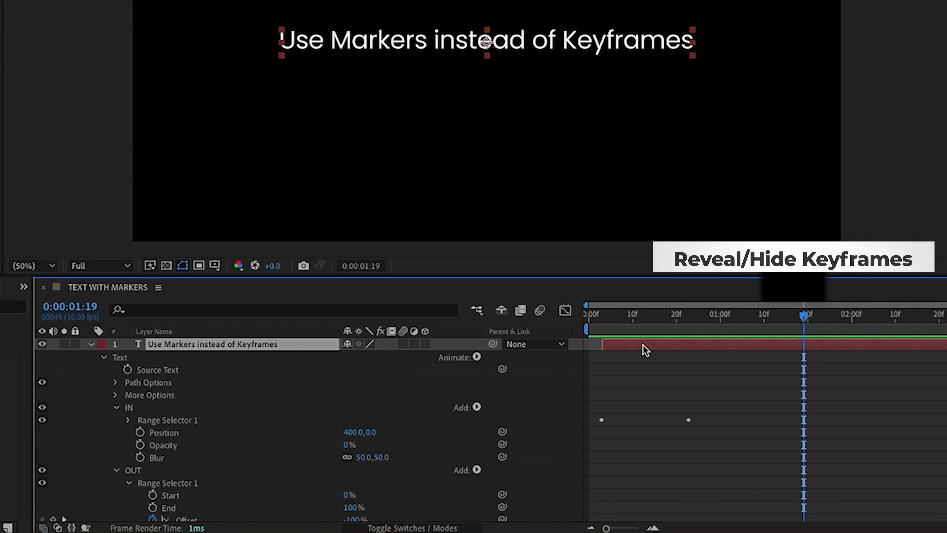
Label the two layer markers IN (near frame 19) and OUT (at 3:15) in the Layer Marker dialog
key(u)
text(IN)
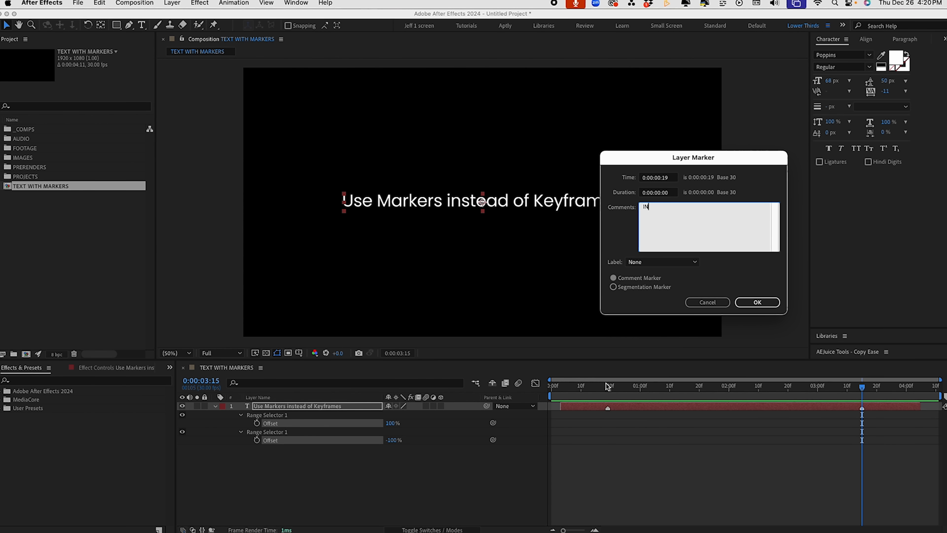
click(756, 302)
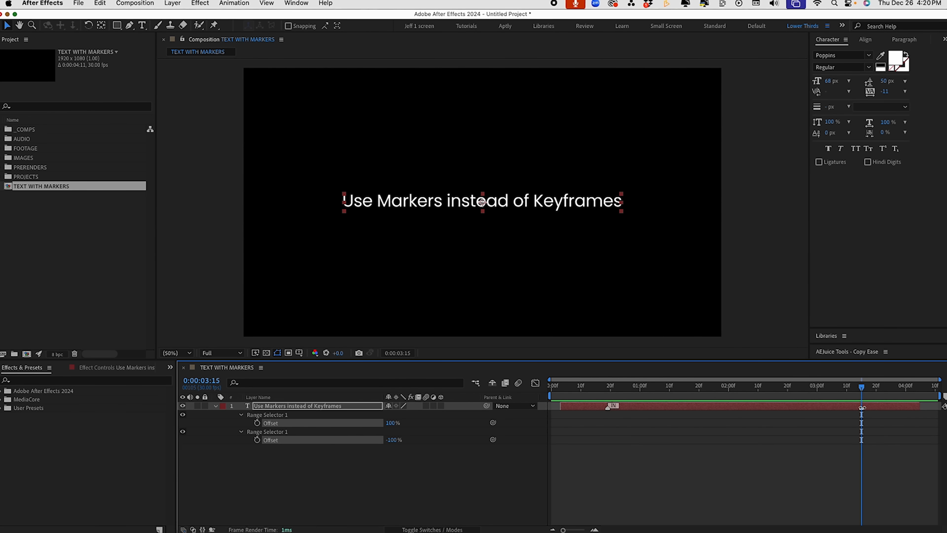
double_click(862, 407)
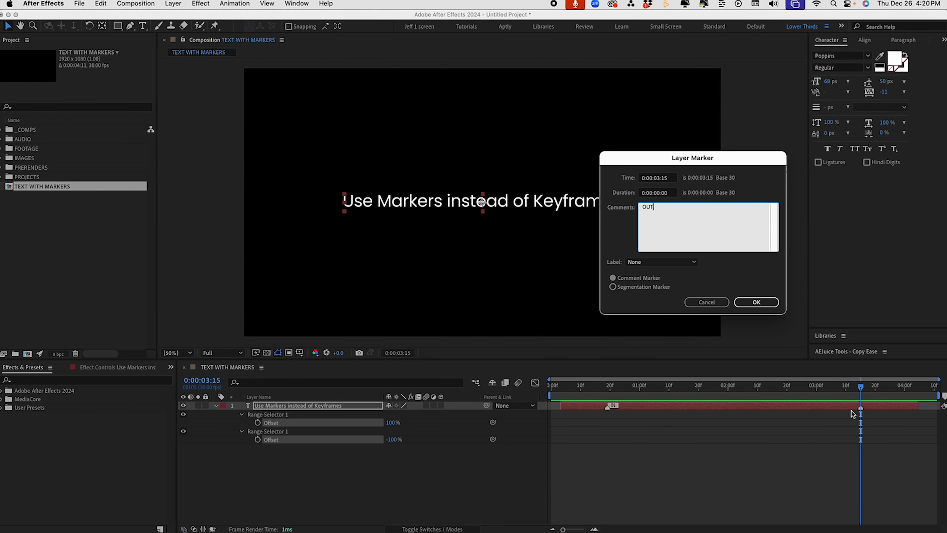
click(755, 302)
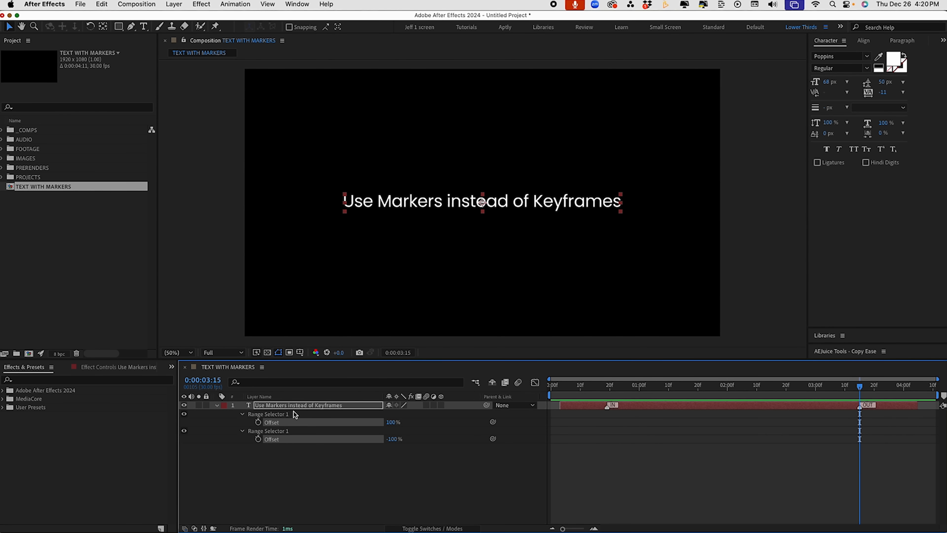
click(242, 404)
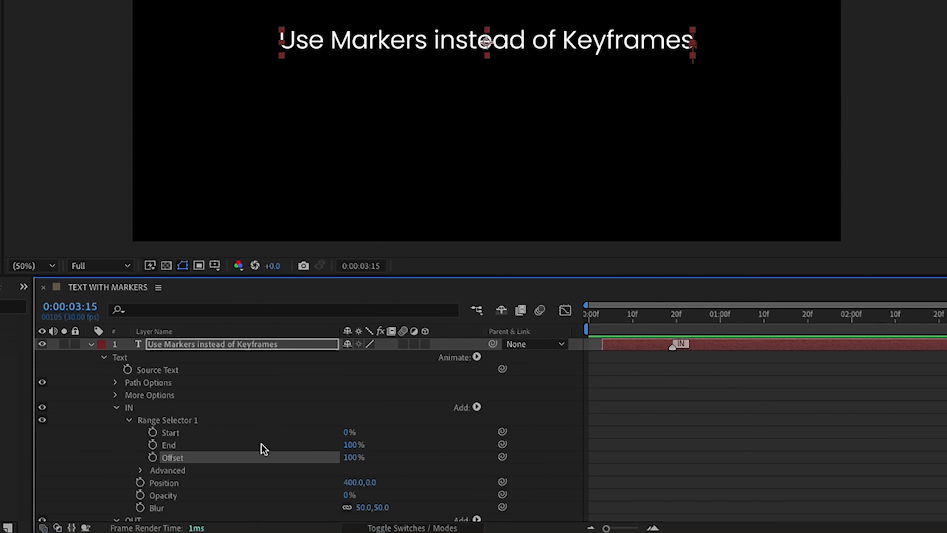
mouse_move(263, 450)
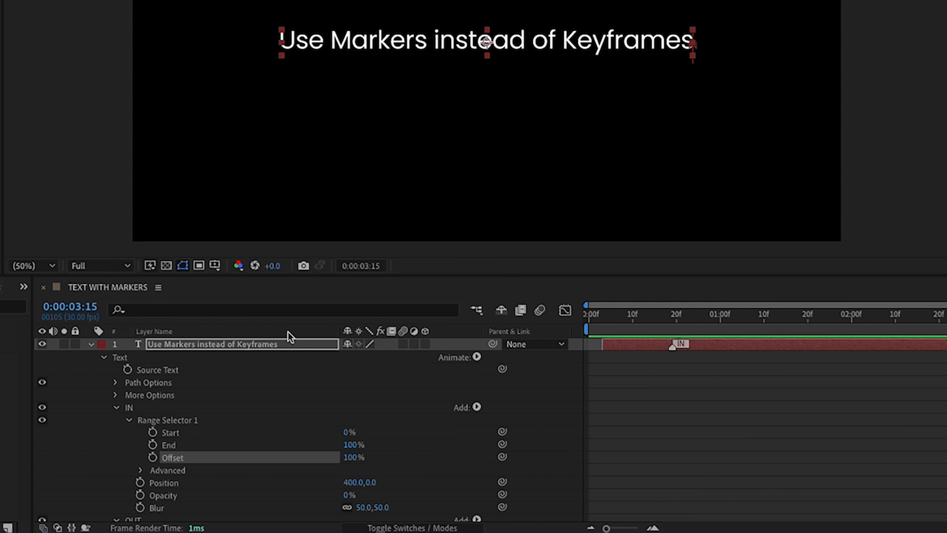
mouse_move(154, 463)
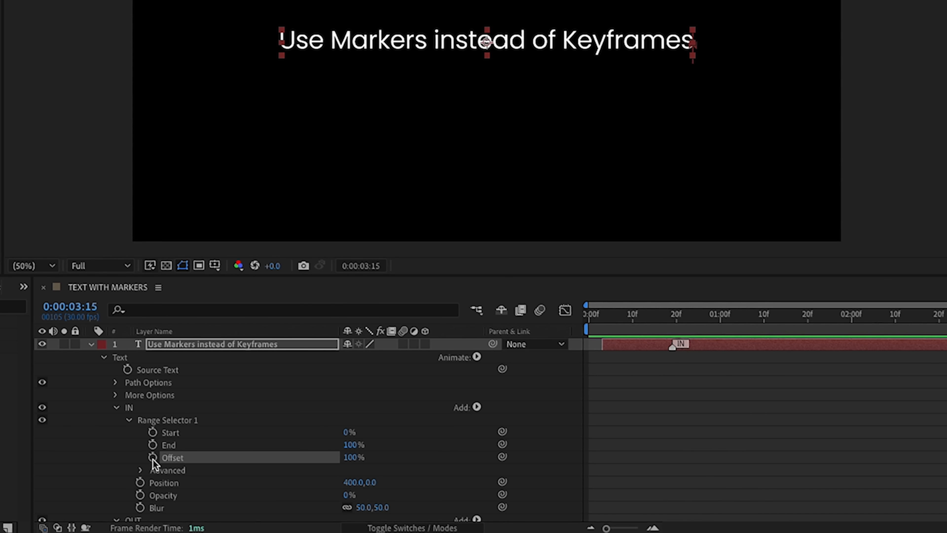
click(153, 457)
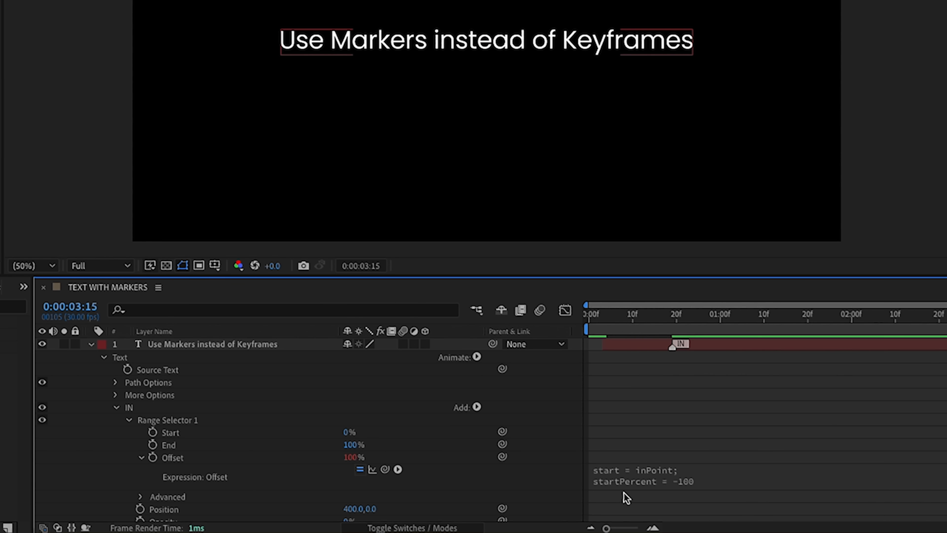
scroll(down, 3)
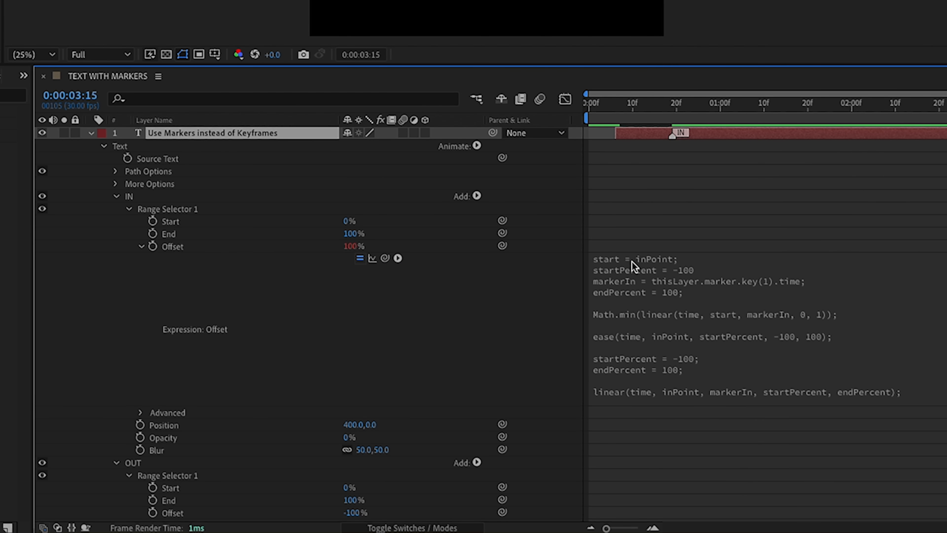
mouse_move(364, 271)
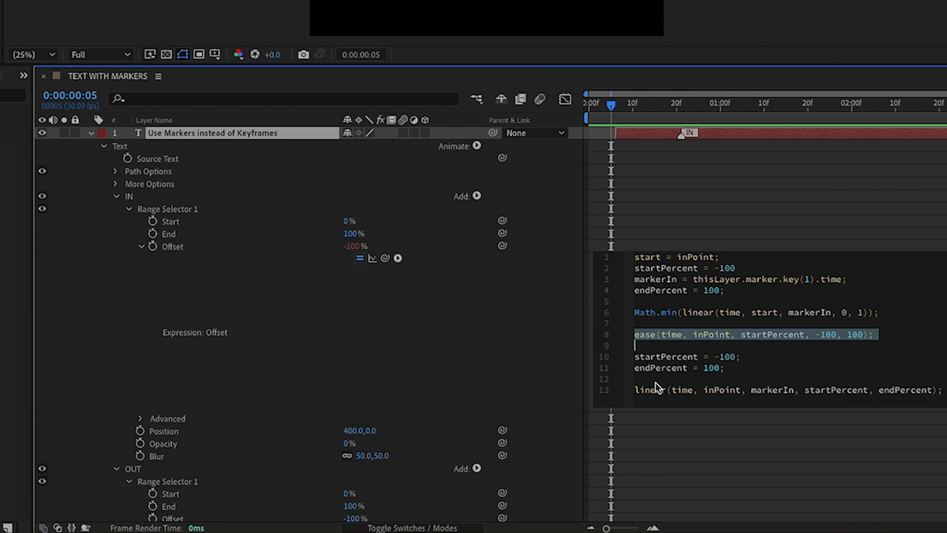
mouse_move(693, 364)
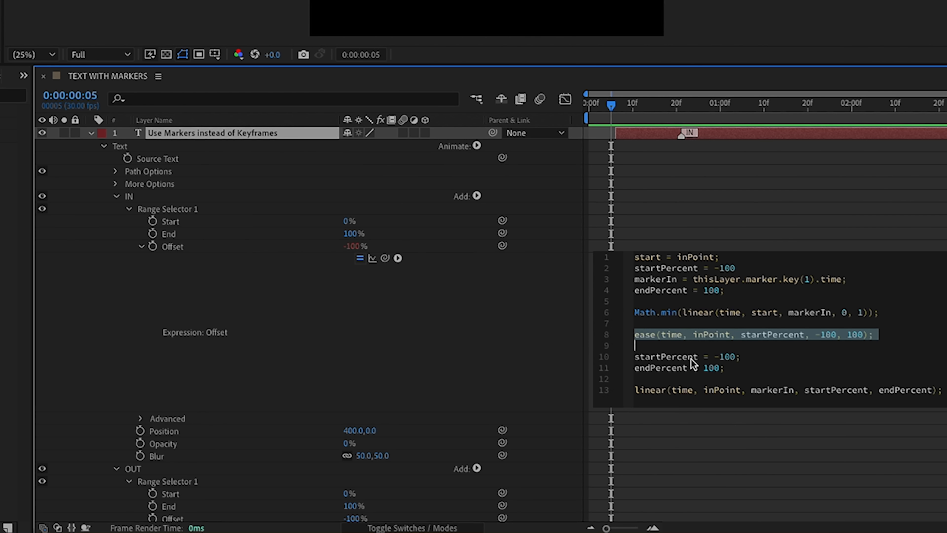
key(ctrl+a)
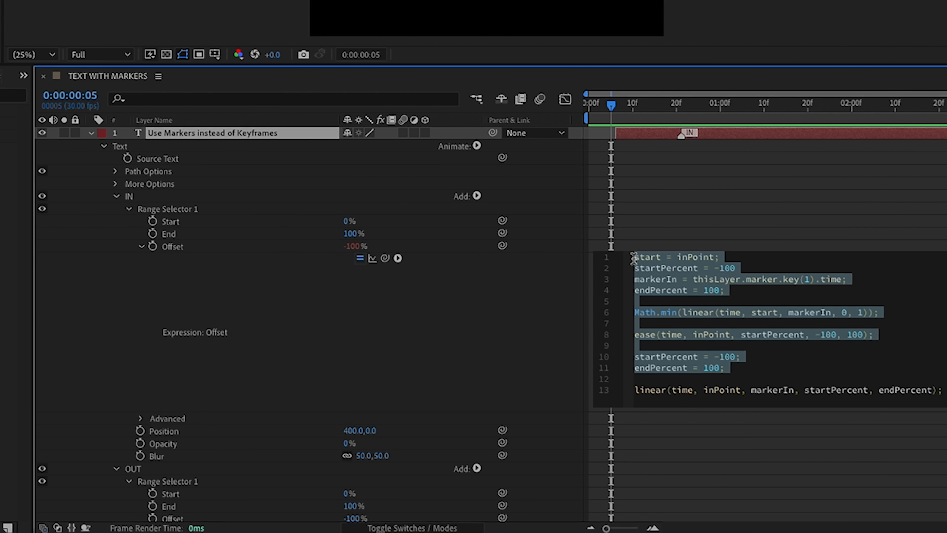
mouse_move(657, 397)
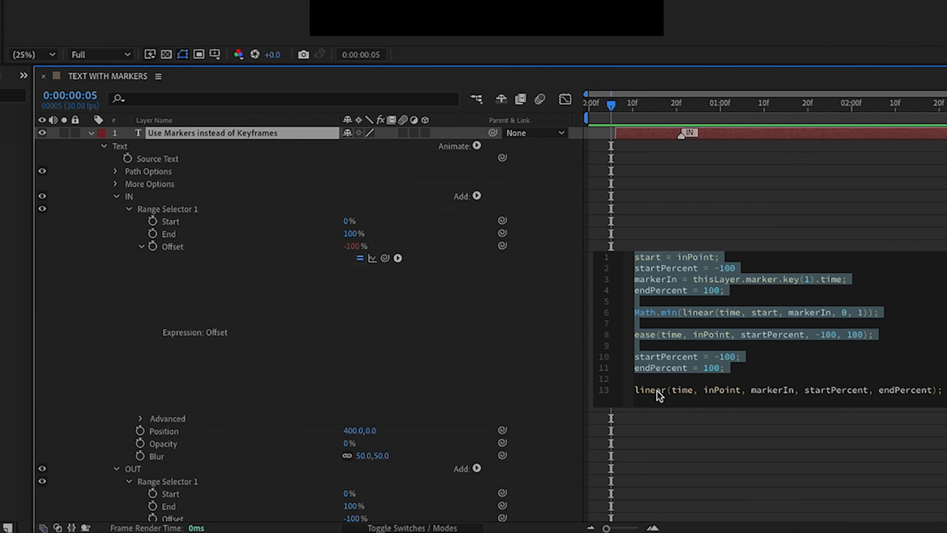
click(656, 390)
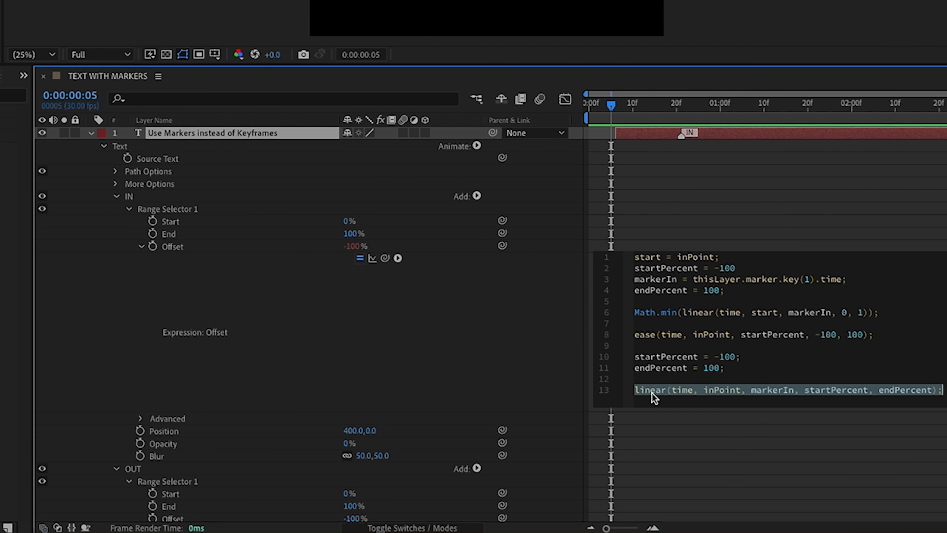
mouse_move(301, 310)
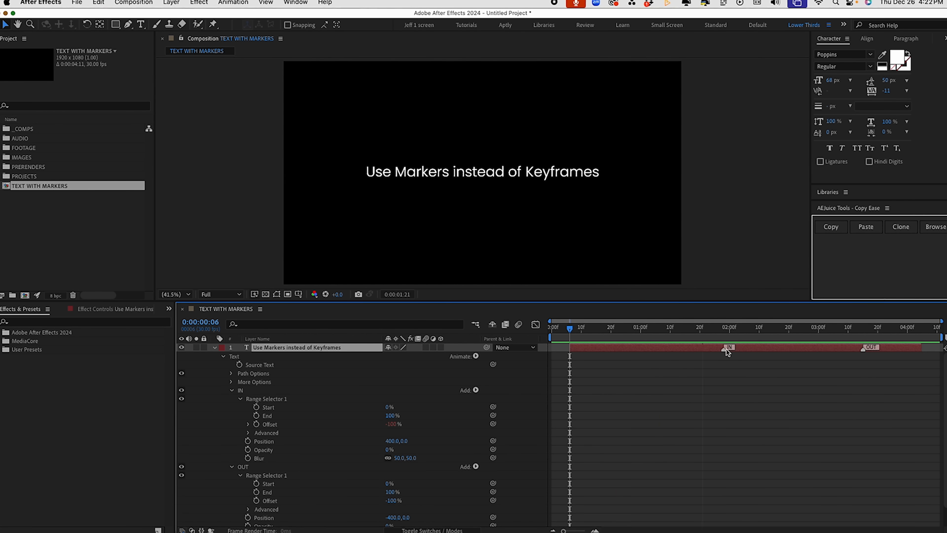
Retime the IN marker later on the layer bar and return the playhead to frame 0
click(723, 327)
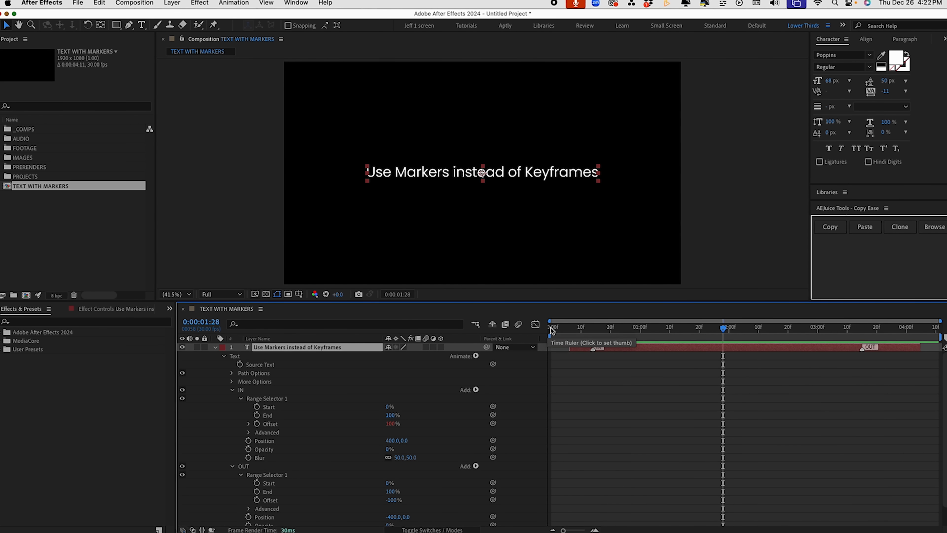
click(627, 326)
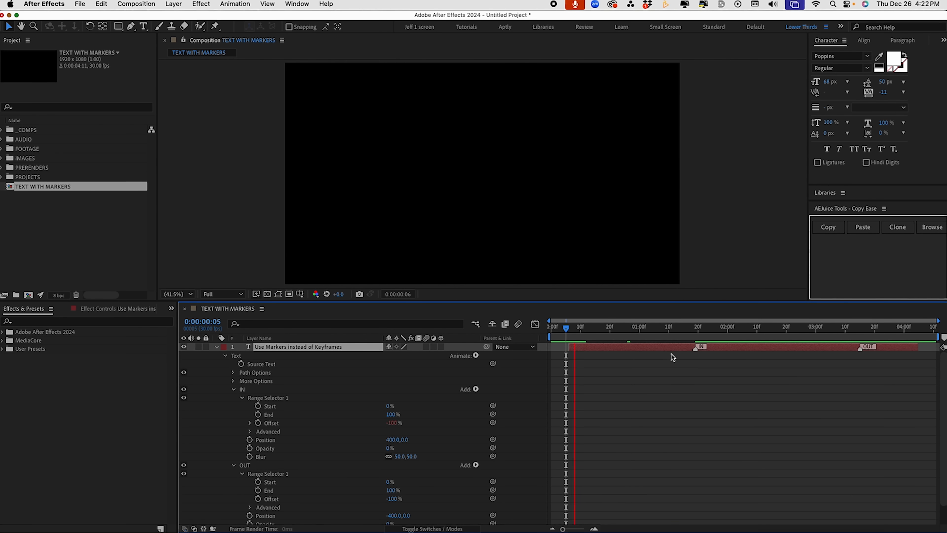
Collapse IN and reveal the OUT selector's Offset expression, checking the blur-out near 3:27
click(664, 326)
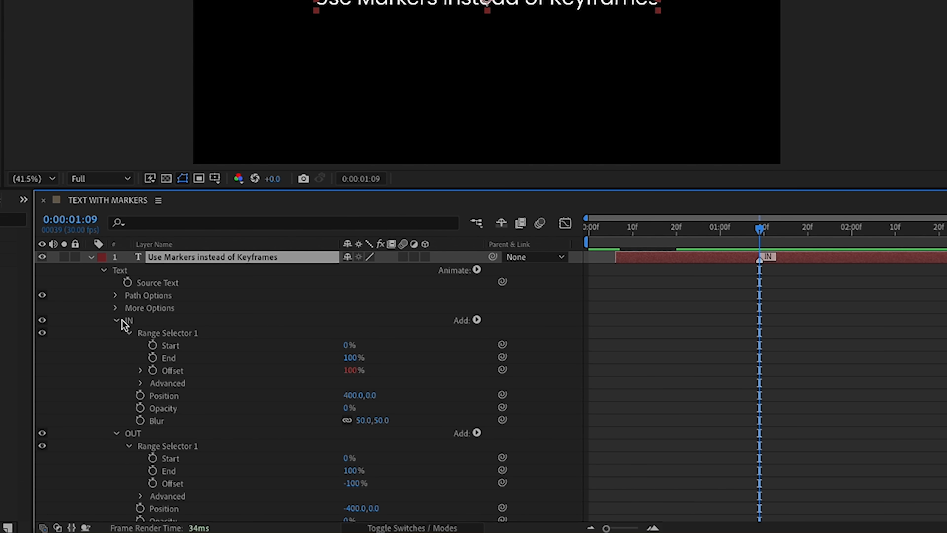
click(116, 320)
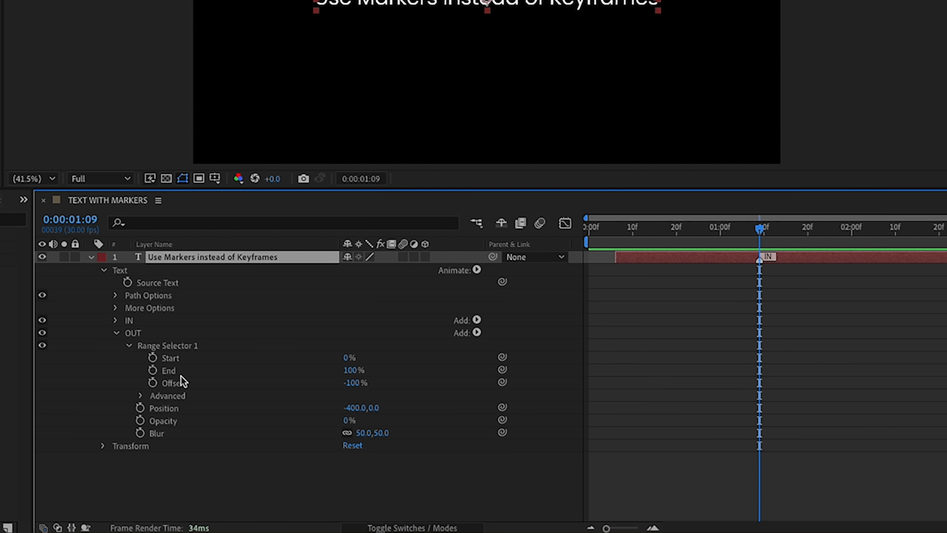
click(153, 382)
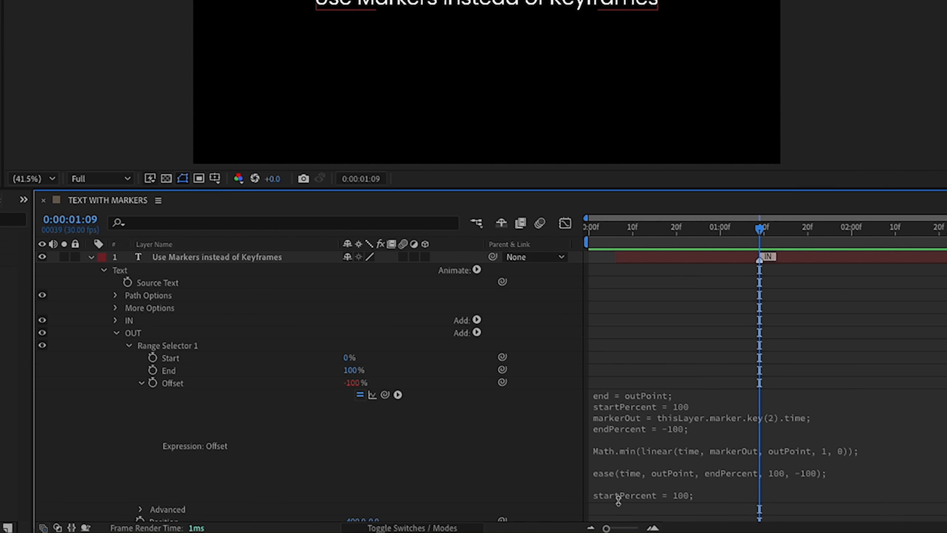
scroll(down, 3)
text(endPercent = -100;)
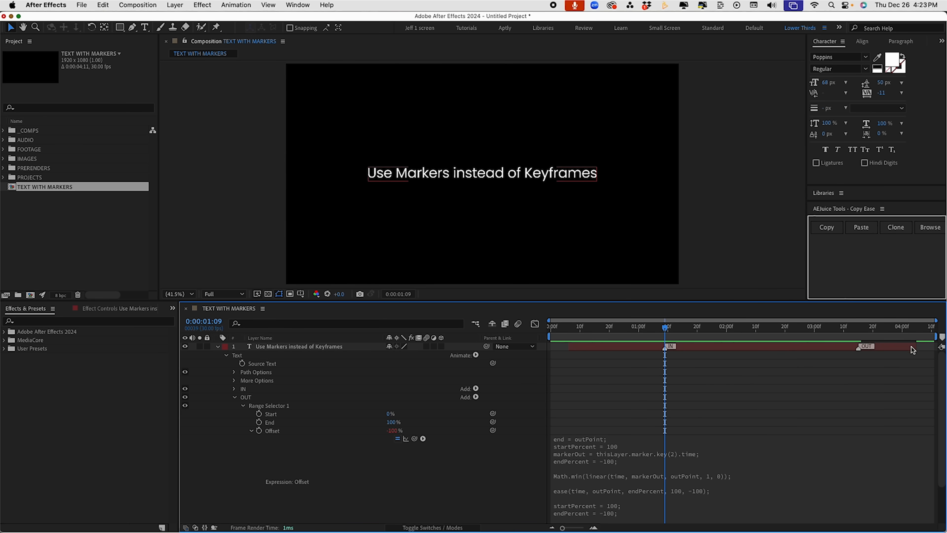
click(858, 326)
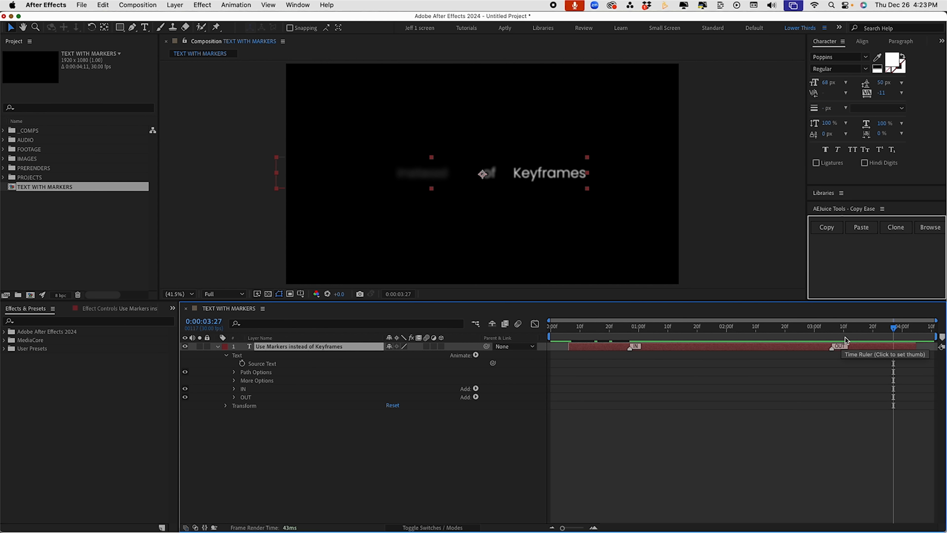
mouse_move(845, 341)
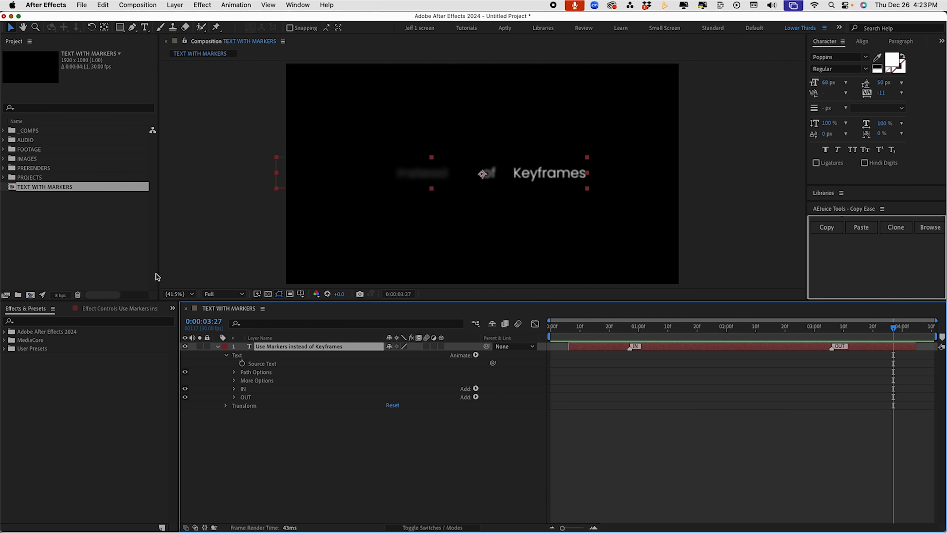
Collapse the layer and scrub the playhead to the OUT then IN marker to check the animation
click(217, 346)
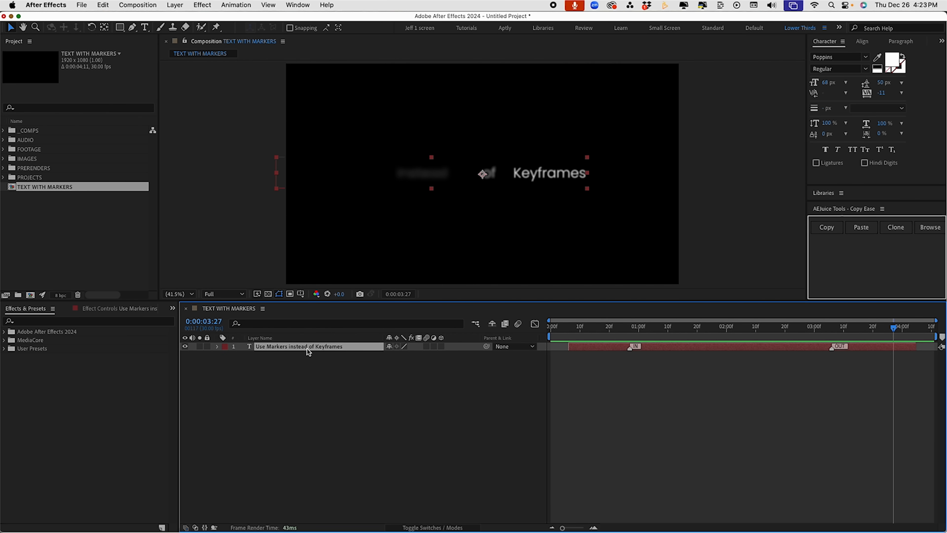
mouse_move(607, 338)
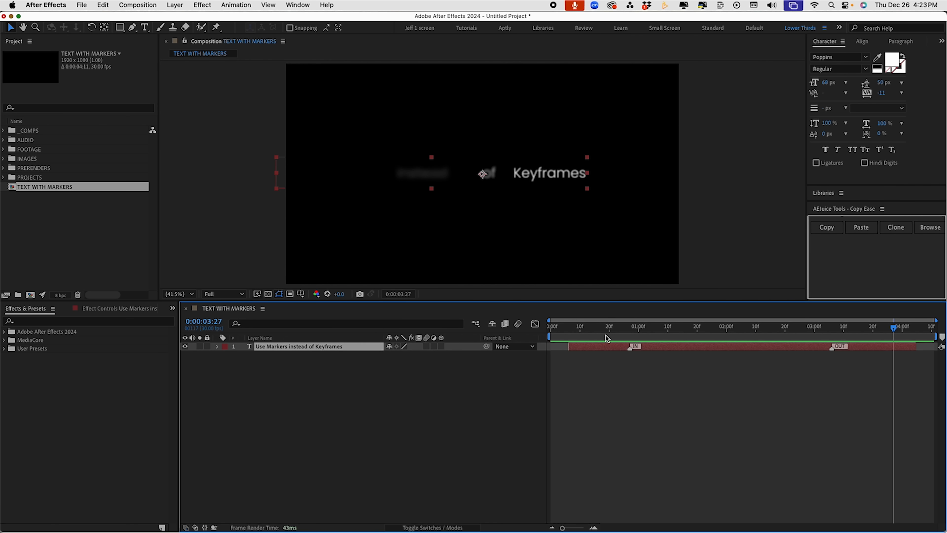
click(841, 326)
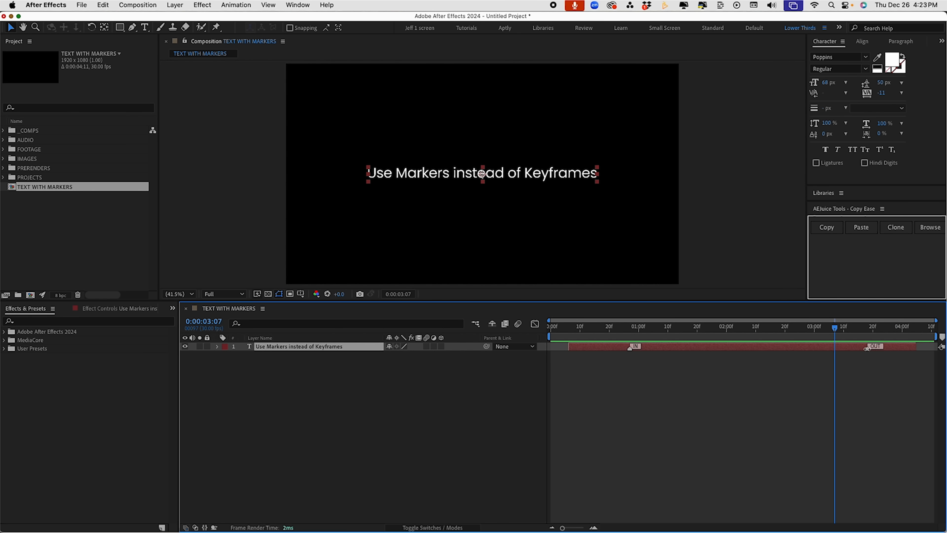
click(630, 326)
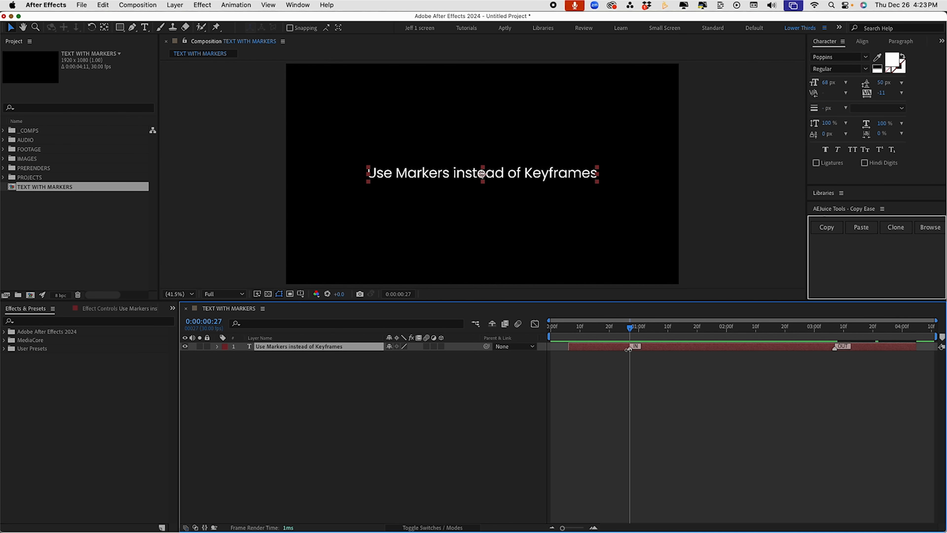
mouse_move(499, 334)
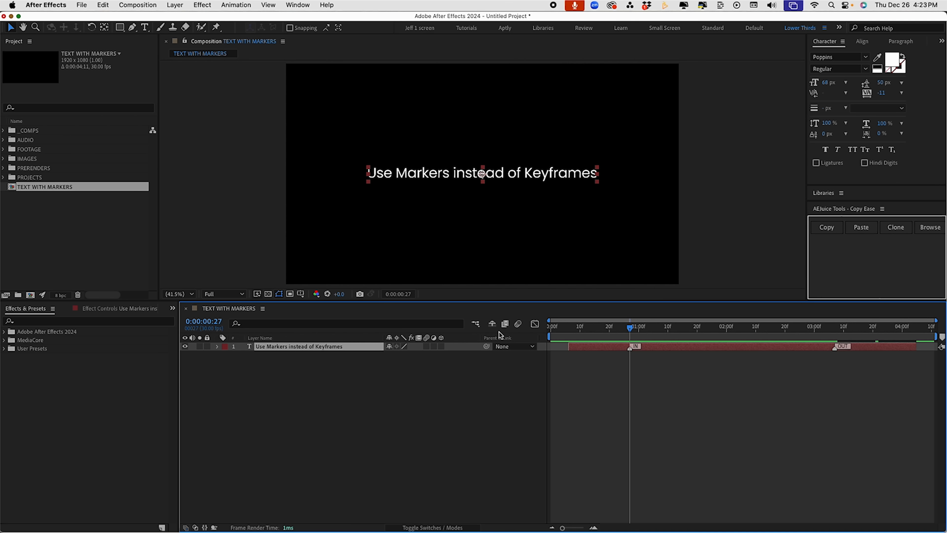
Save the IN and OUT animators as preset TextAnimator_Marker.ffx in User Presets
click(218, 346)
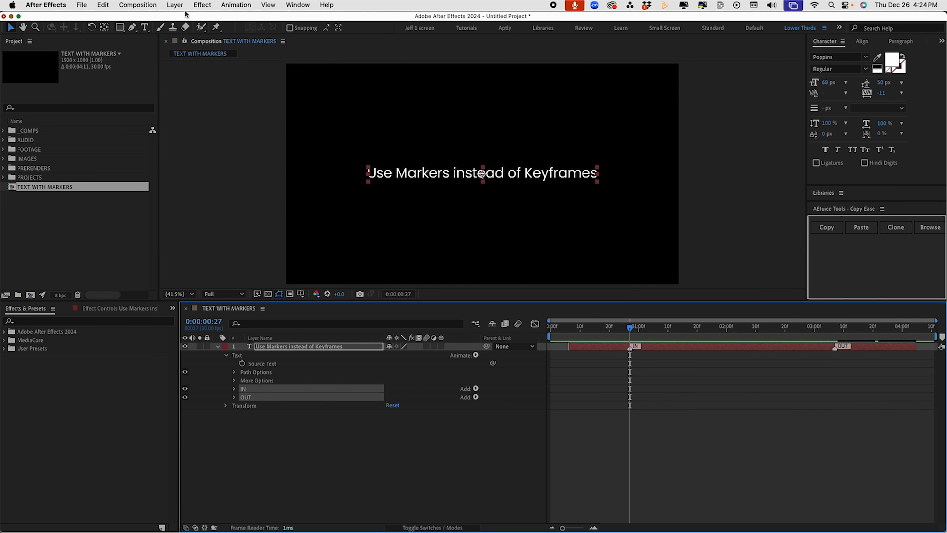
mouse_move(663, 49)
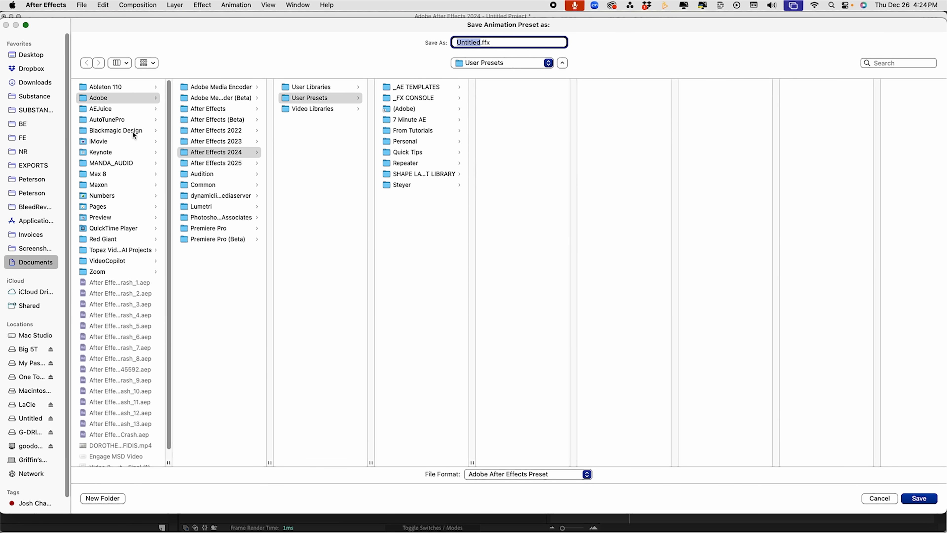
mouse_move(40, 261)
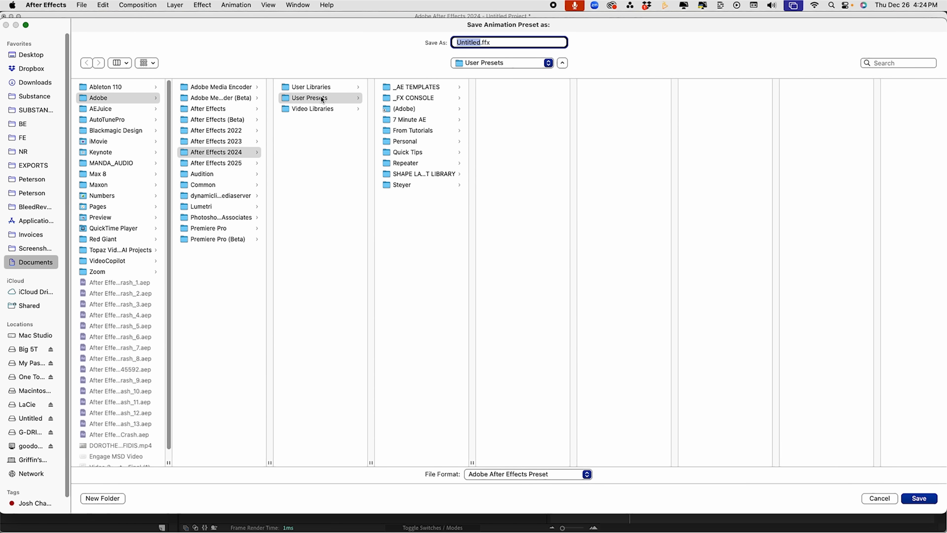
click(309, 97)
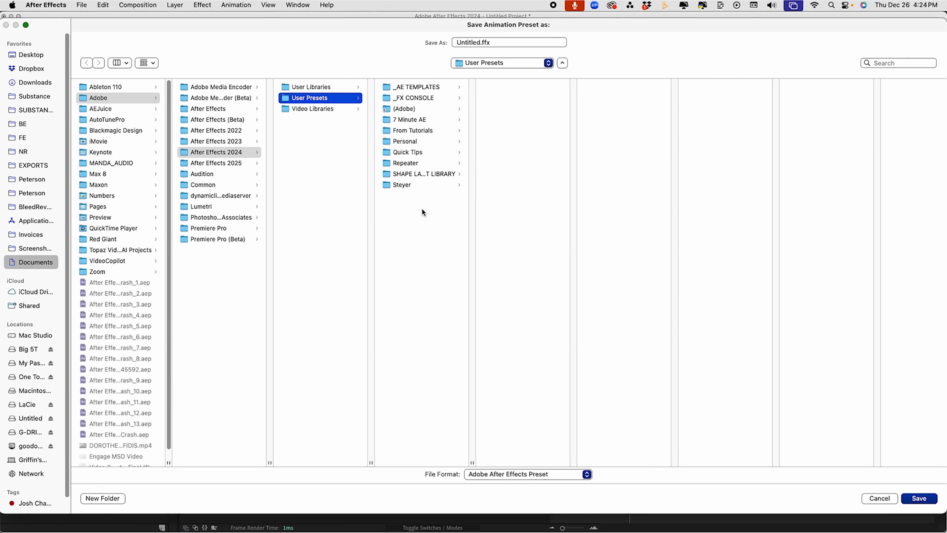
mouse_move(389, 282)
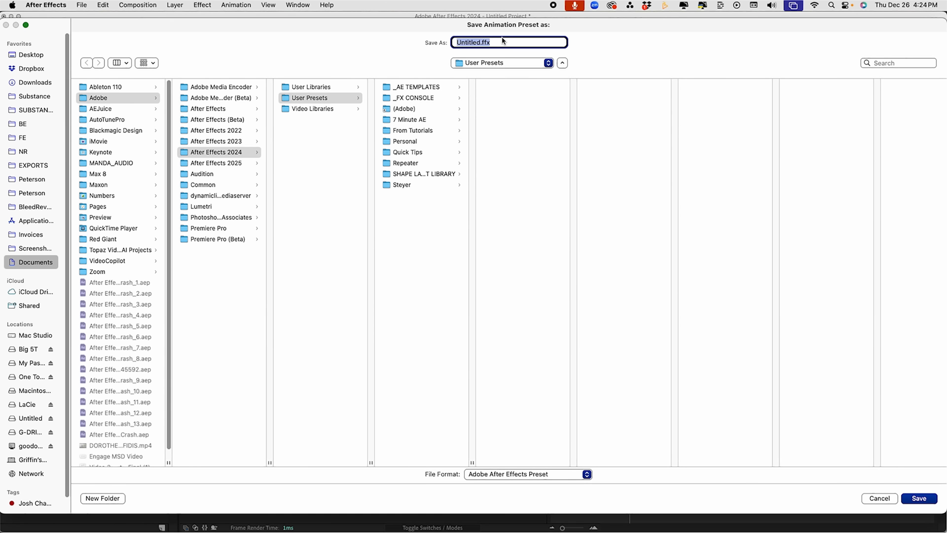
text(TextAnimator_Marker)
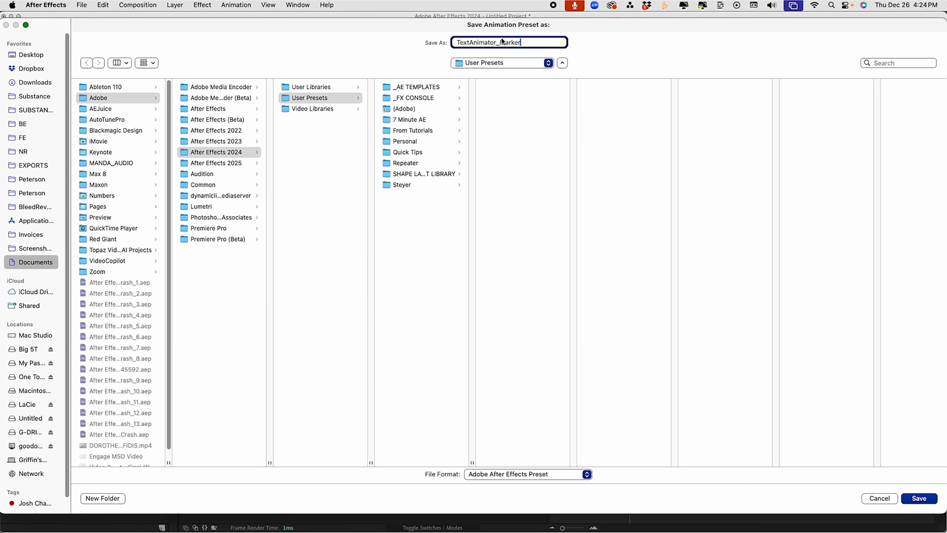
click(918, 498)
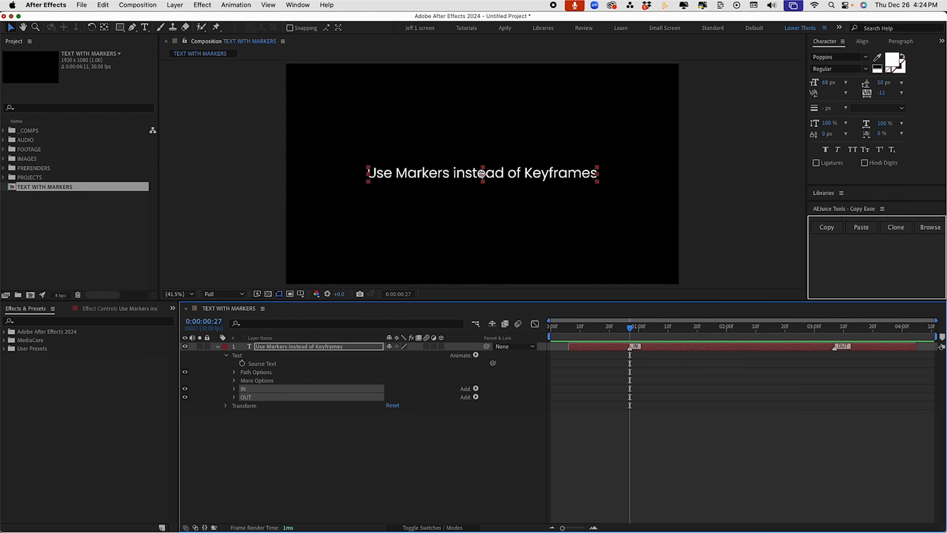
Find and select TextAnimator_Marker in the User Presets list of Effects & Presets
click(88, 320)
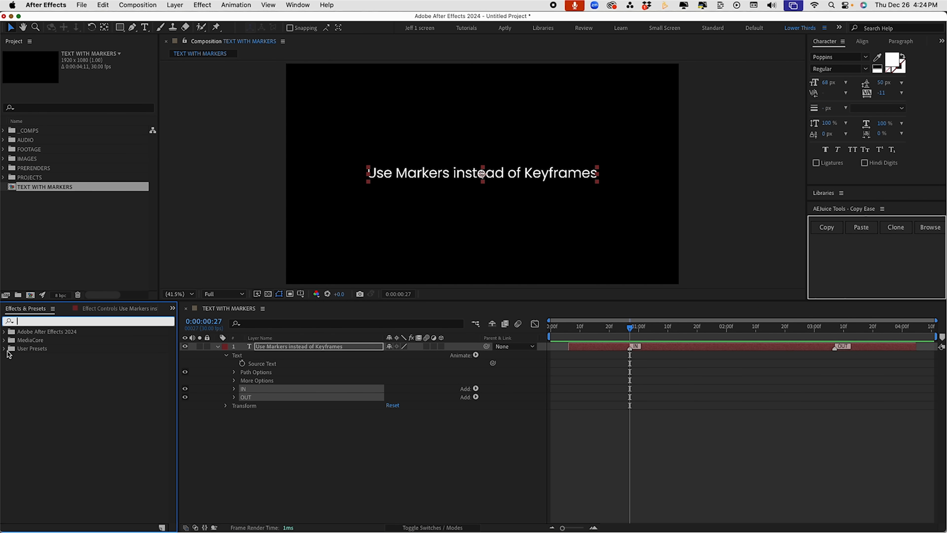
click(5, 348)
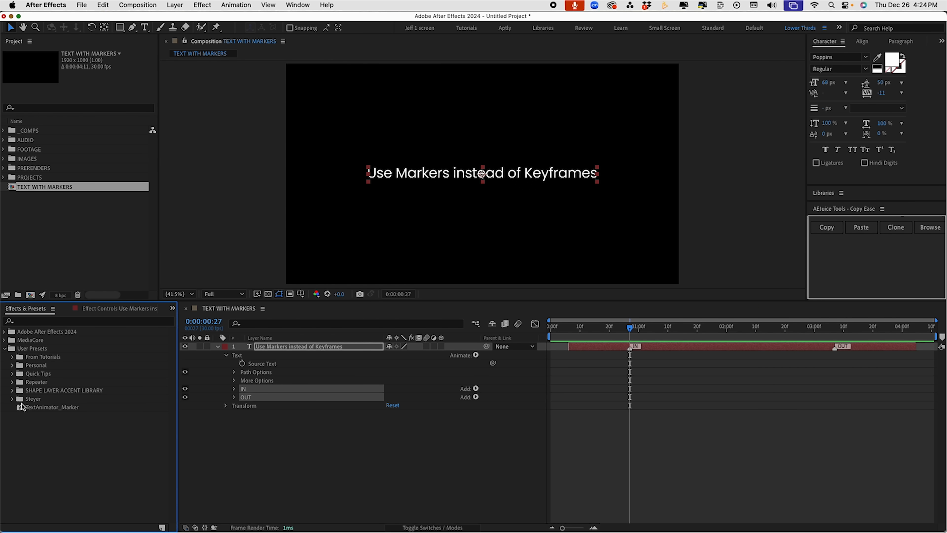
click(51, 406)
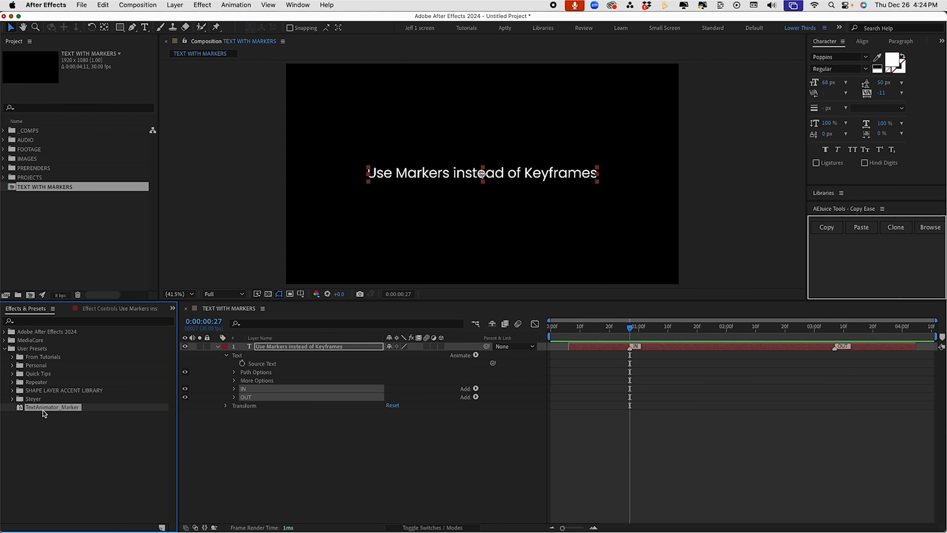
mouse_move(245, 406)
text(THi sis)
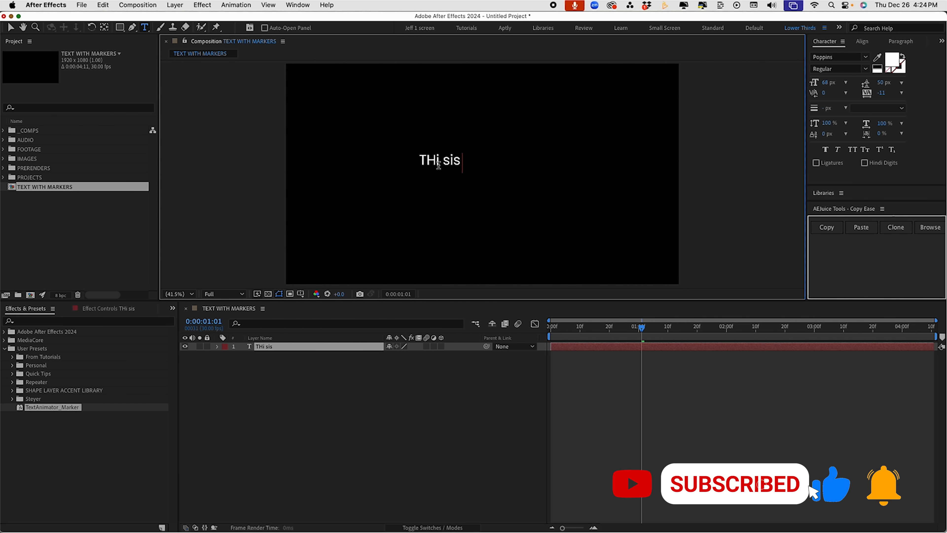
Retype the layer text as "This is a cool expression" and centre it horizontally
text(This is a cool expres)
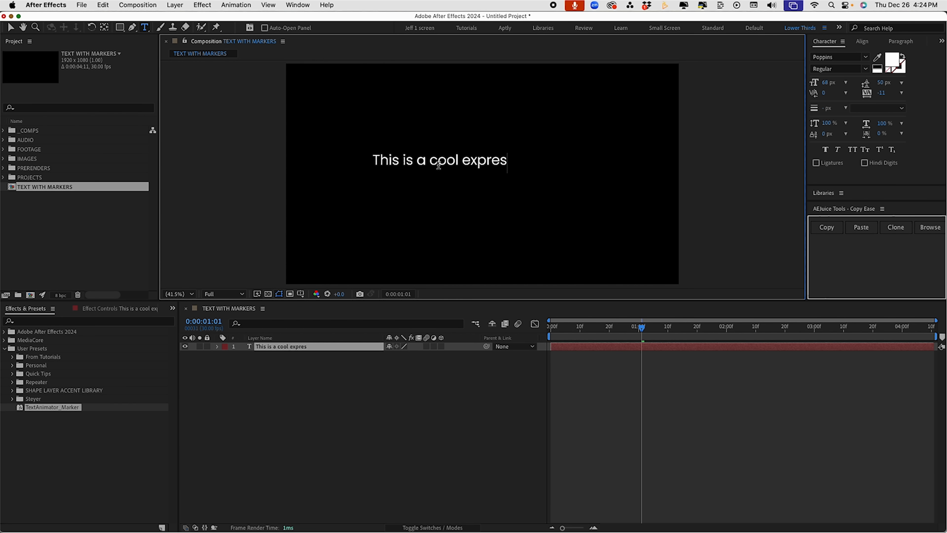
text(sion)
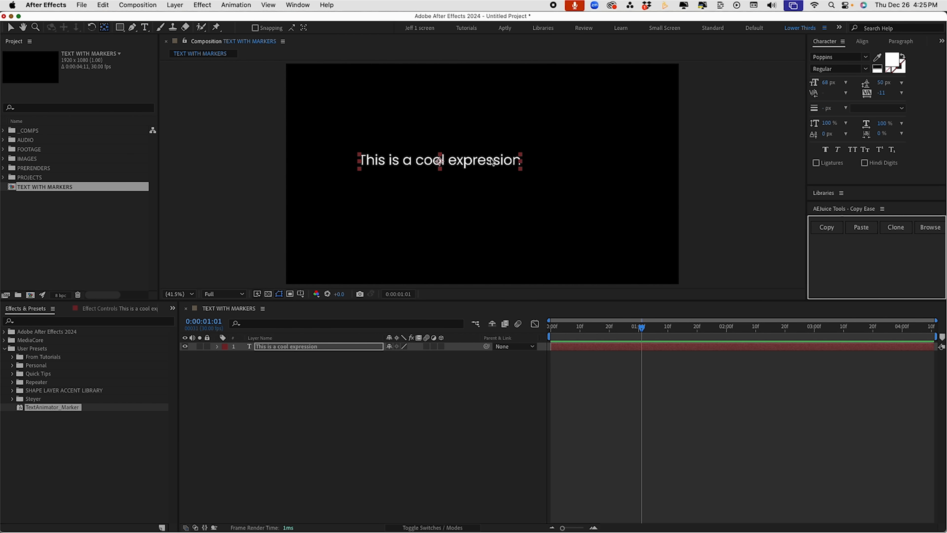
mouse_move(865, 40)
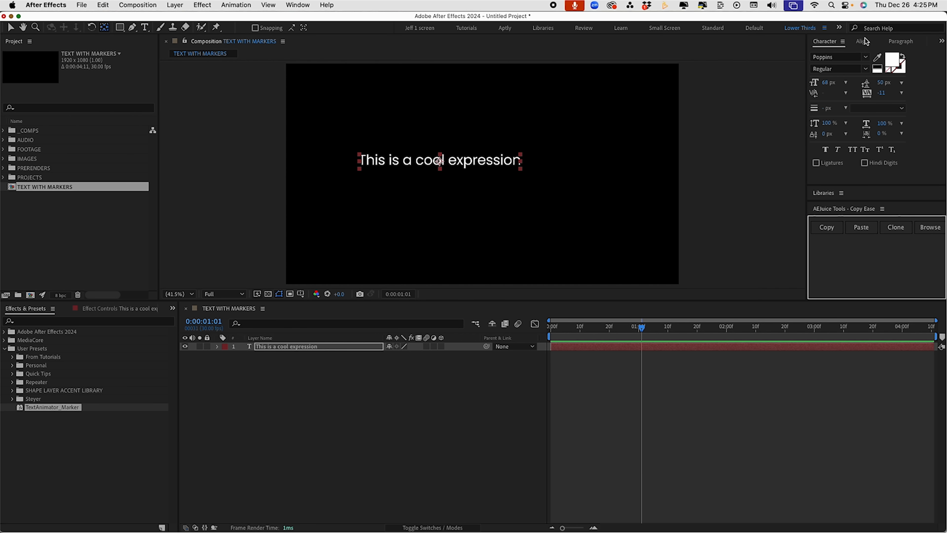
click(862, 41)
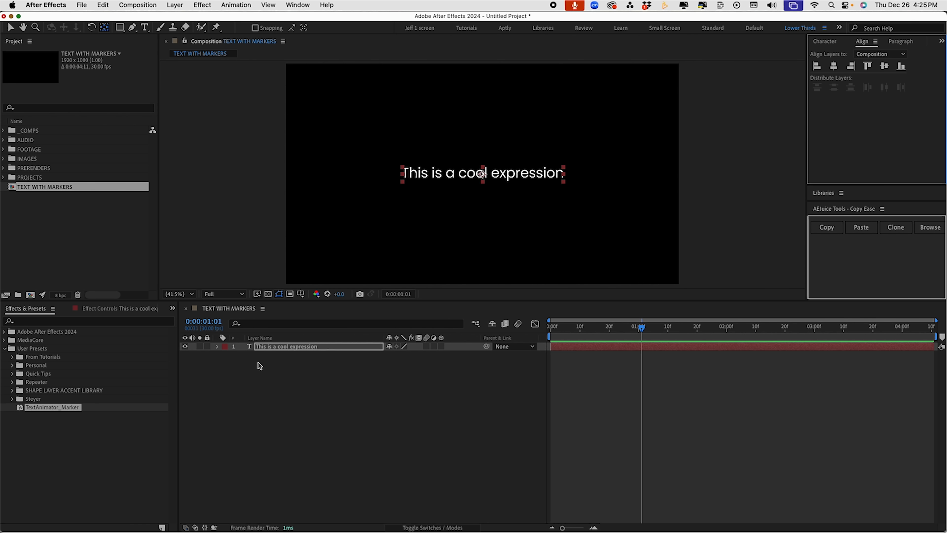
Reveal the layer's Text group showing its IN and OUT animators
click(217, 346)
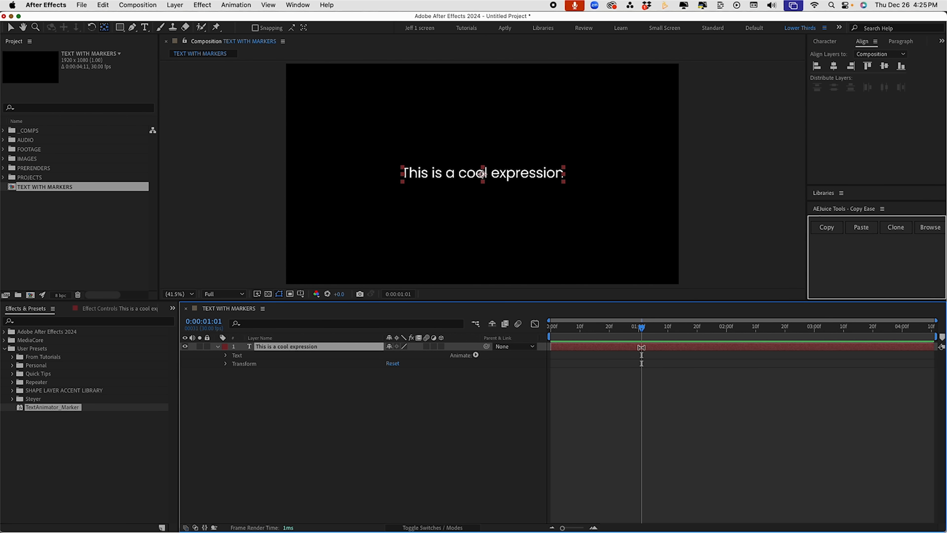
click(858, 326)
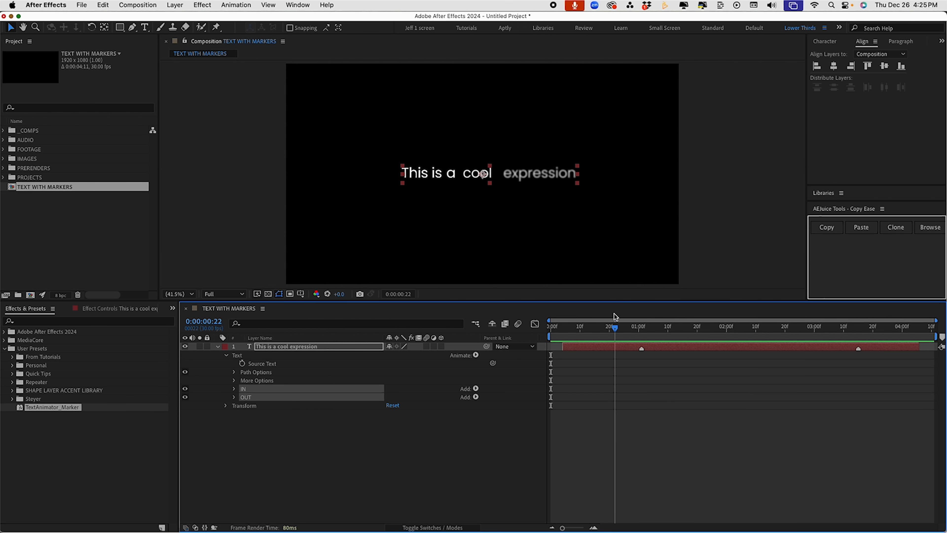
Filter properties by 'based' and 'pos', setting IN's Based On and a 400 px position offset
click(708, 326)
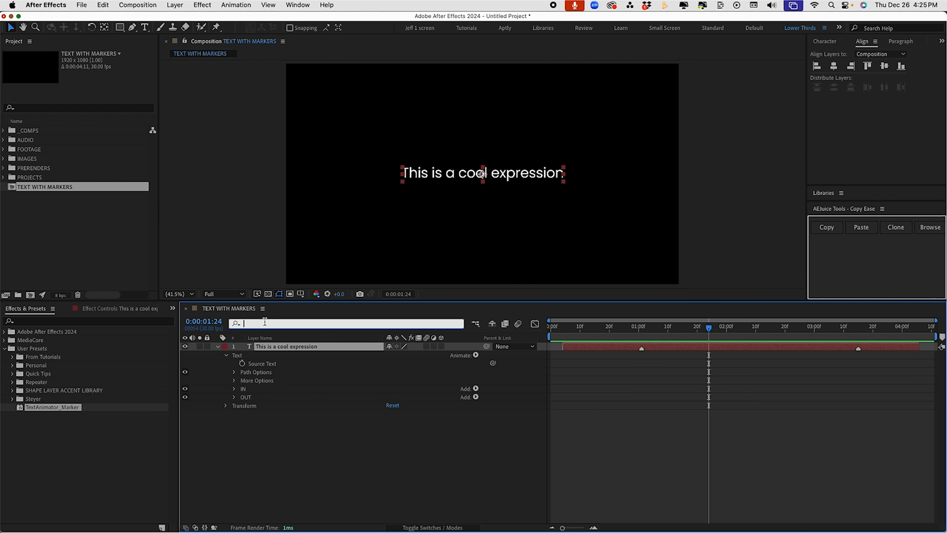
text(based)
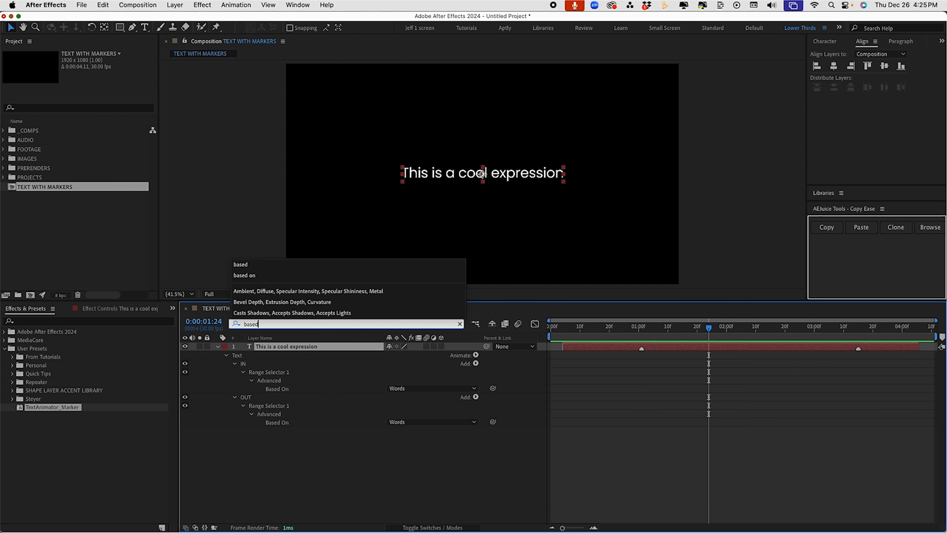
mouse_move(584, 327)
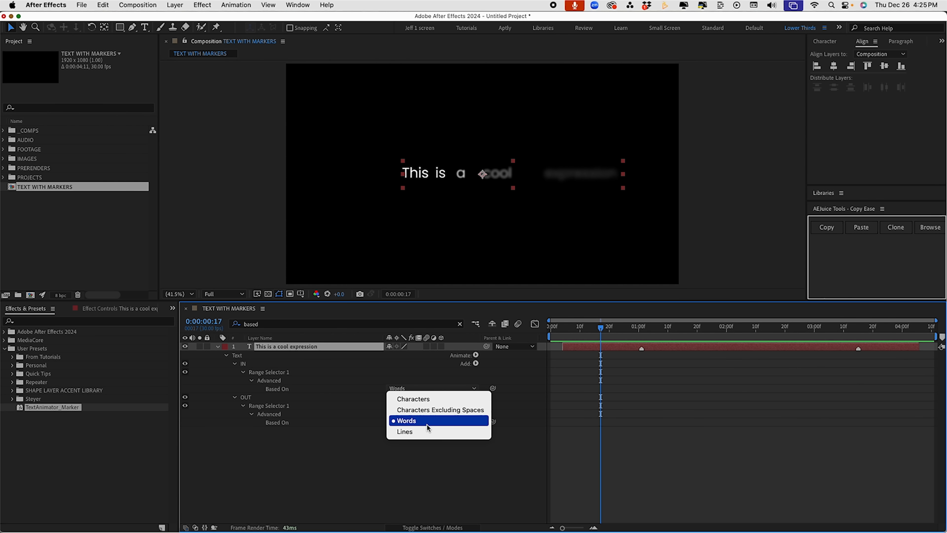
click(404, 431)
text(,)
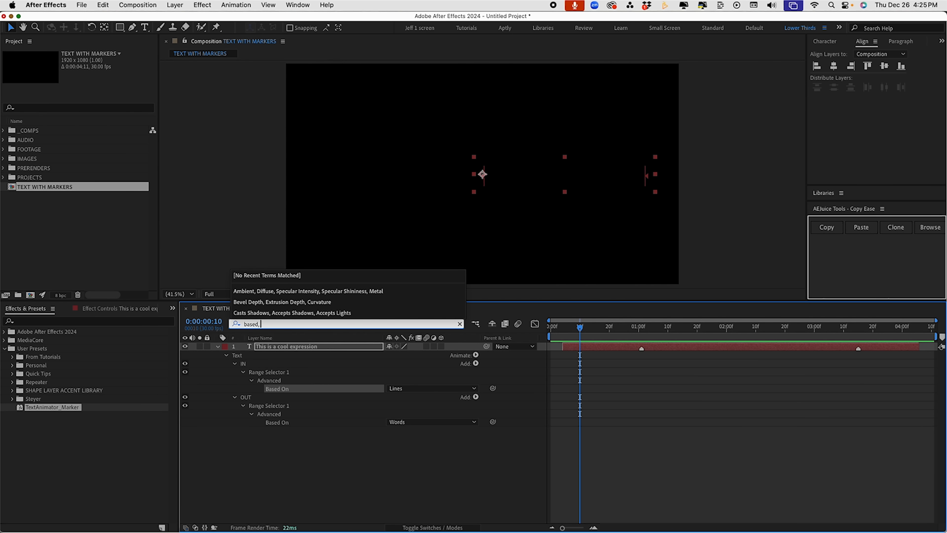
text(pos)
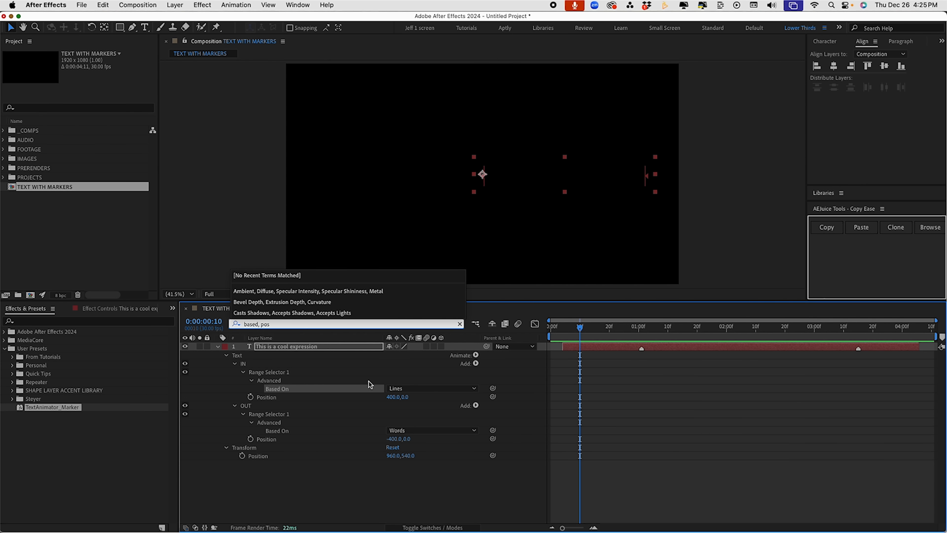
mouse_move(364, 382)
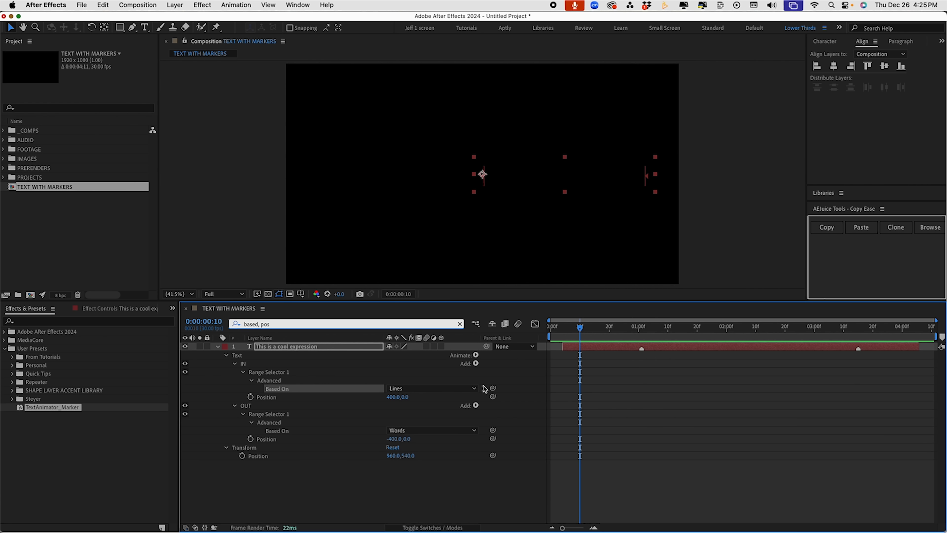
click(620, 326)
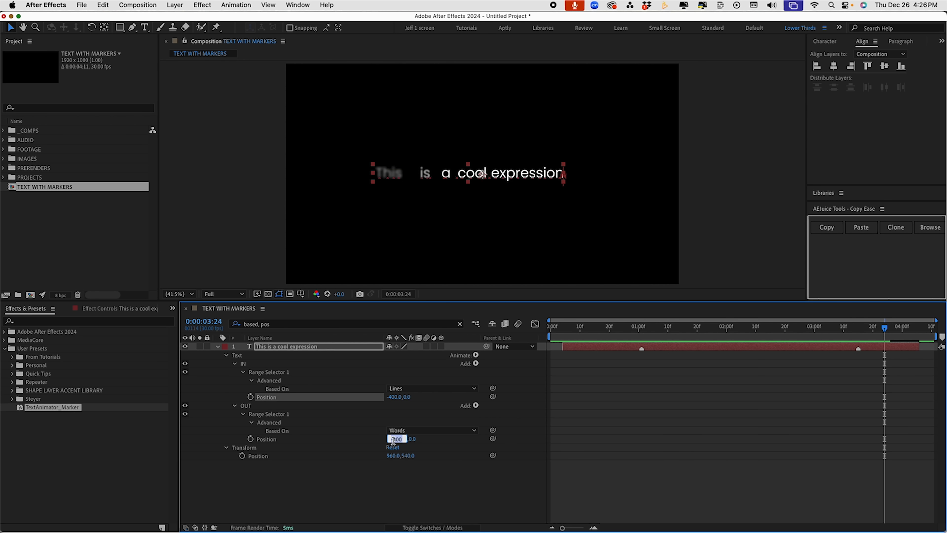
Set OUT's position offset to 400 and its Based On to Lines, then preview near the markers
click(849, 326)
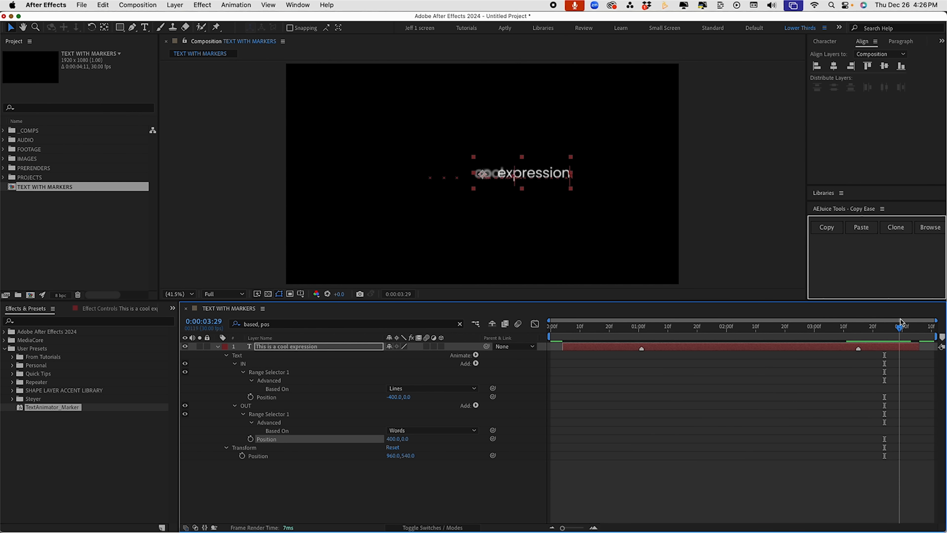
click(432, 430)
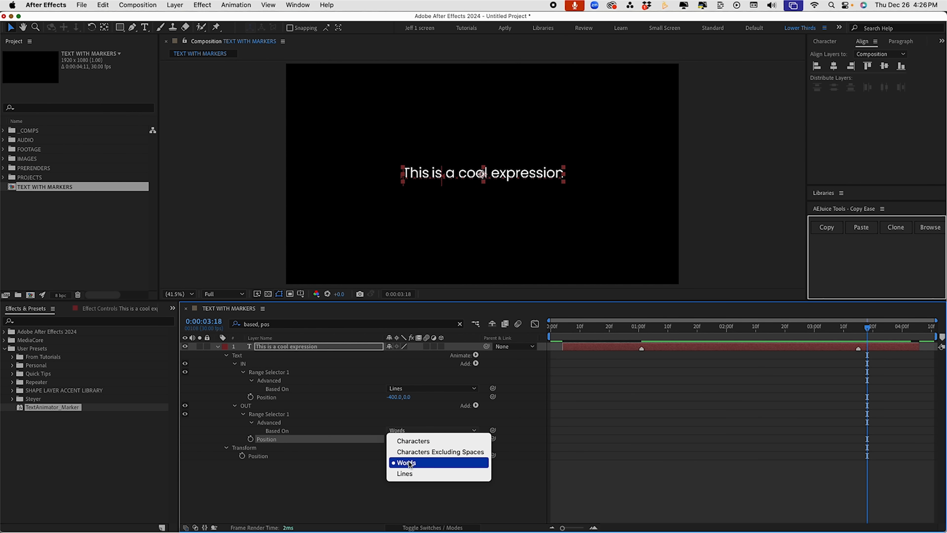
click(404, 473)
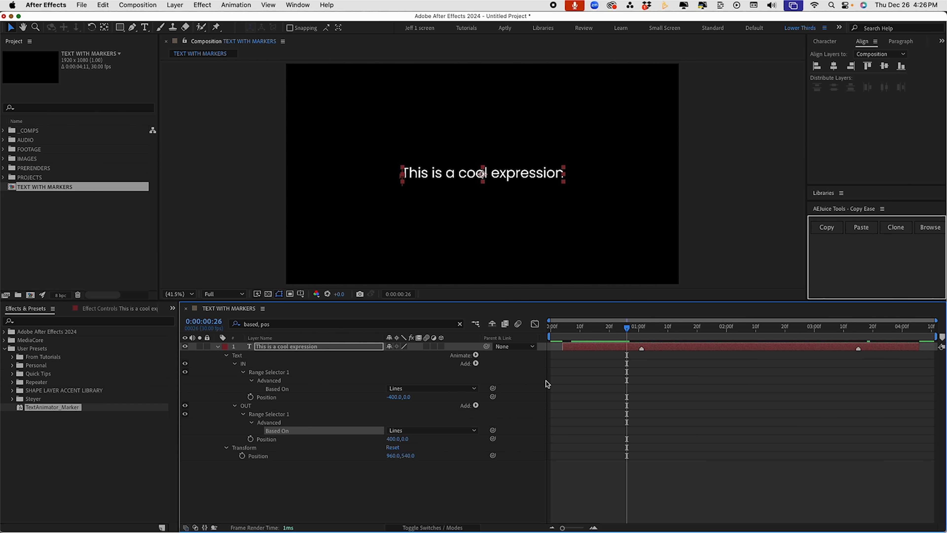
click(432, 387)
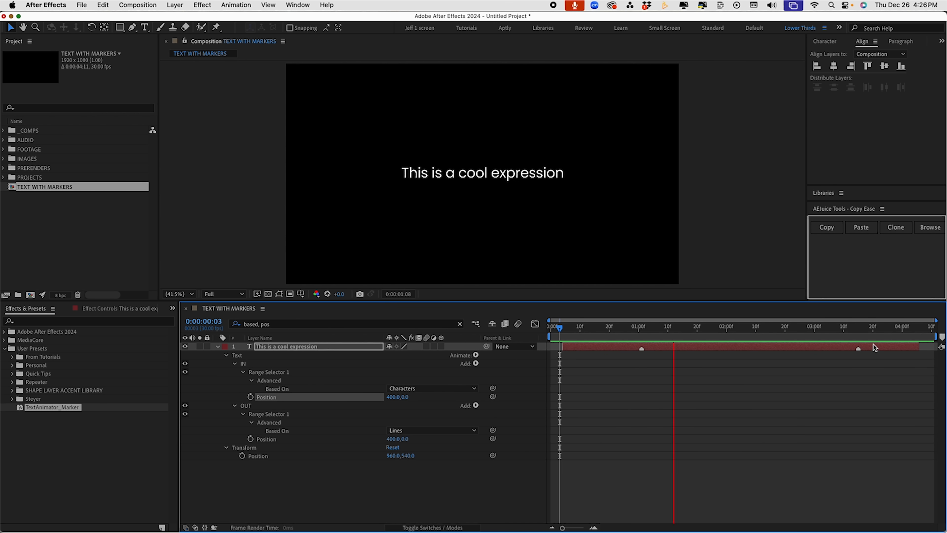
click(869, 326)
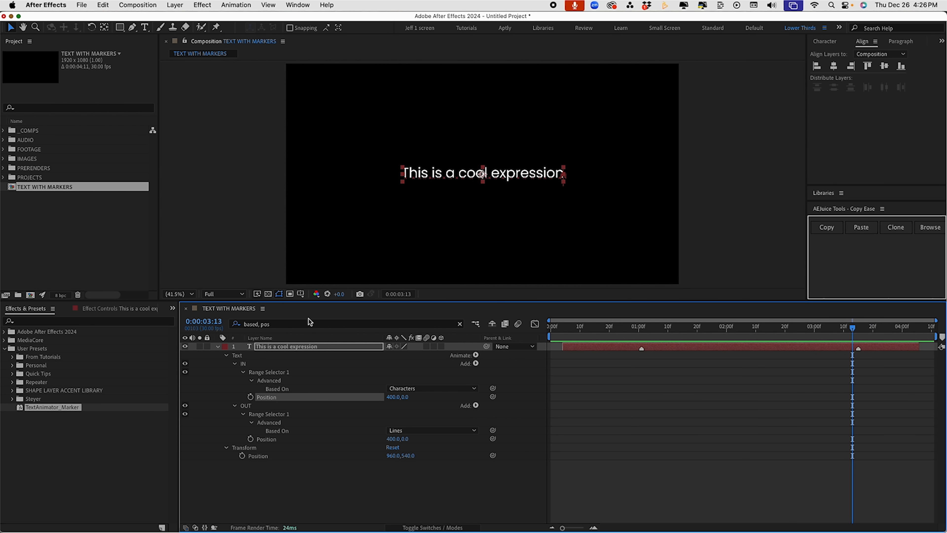
Set the IN selector shape to Ramp Down and expand its full Advanced settings
click(345, 323)
text(, shape)
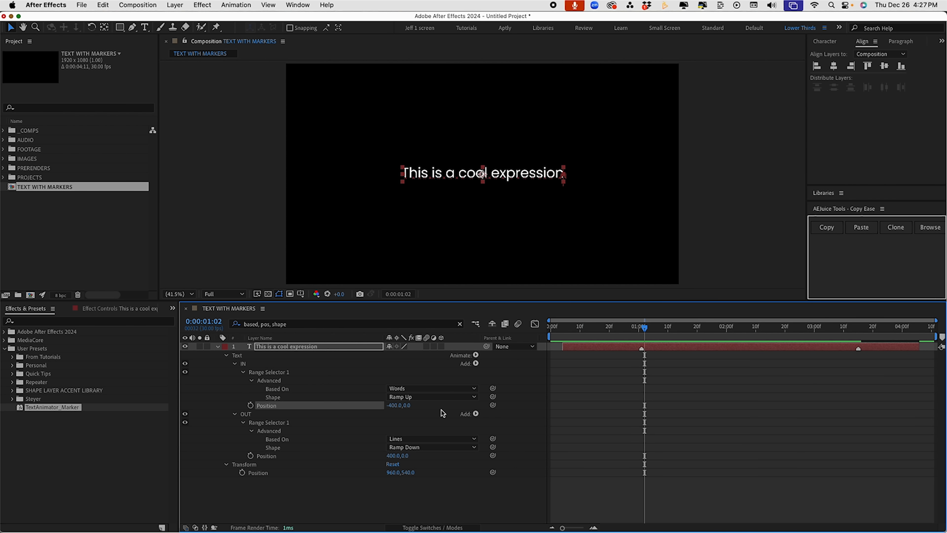
click(431, 396)
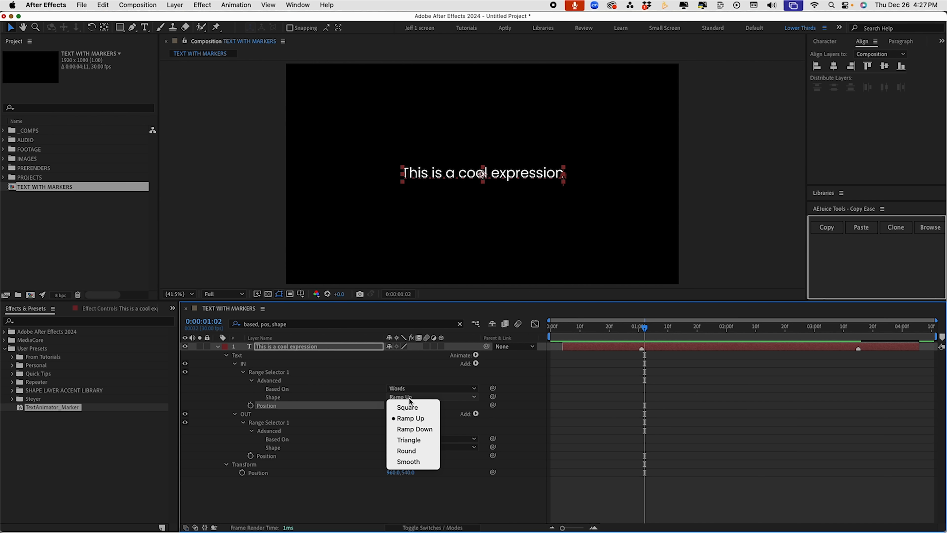
click(414, 428)
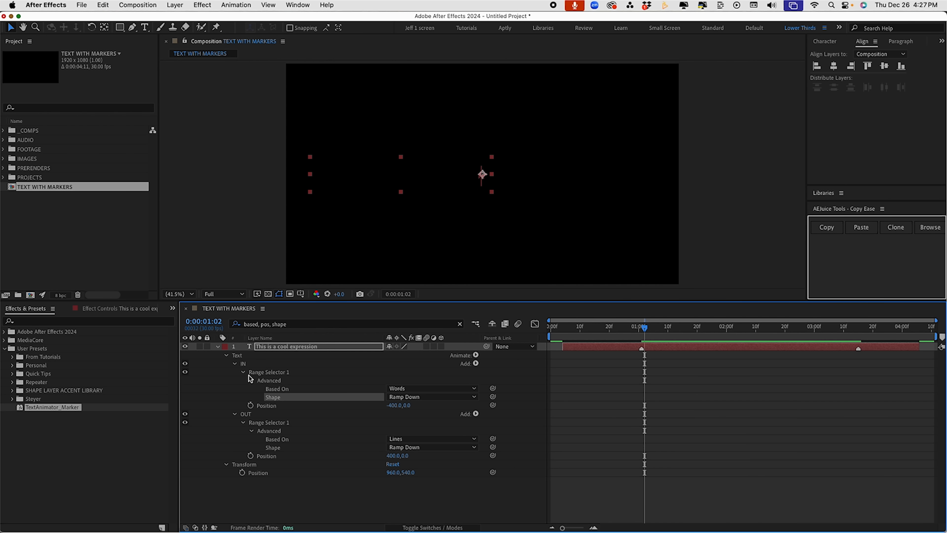
click(244, 380)
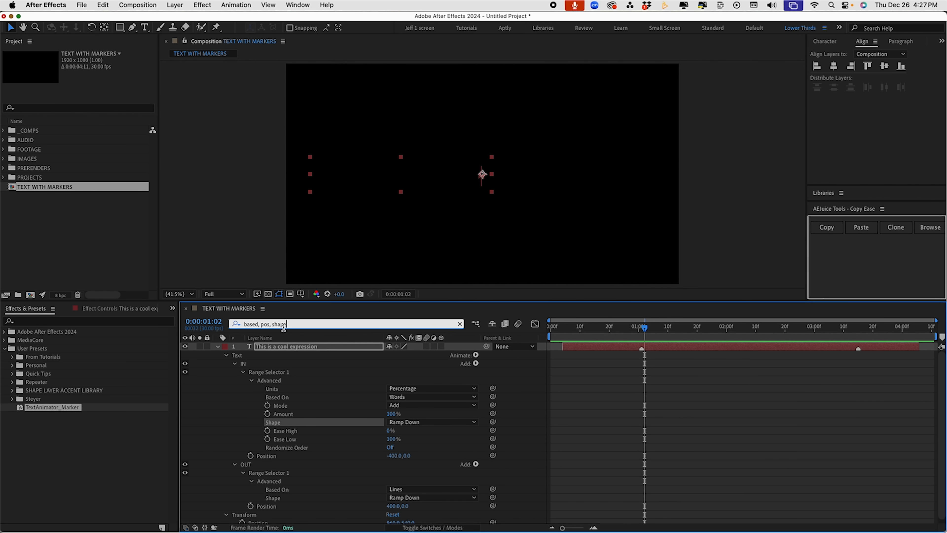
Filter for 'off' and rewrite IN's Offset expression as linear(time, inPoint, markerIn, startPercent, endPercent)
text(off)
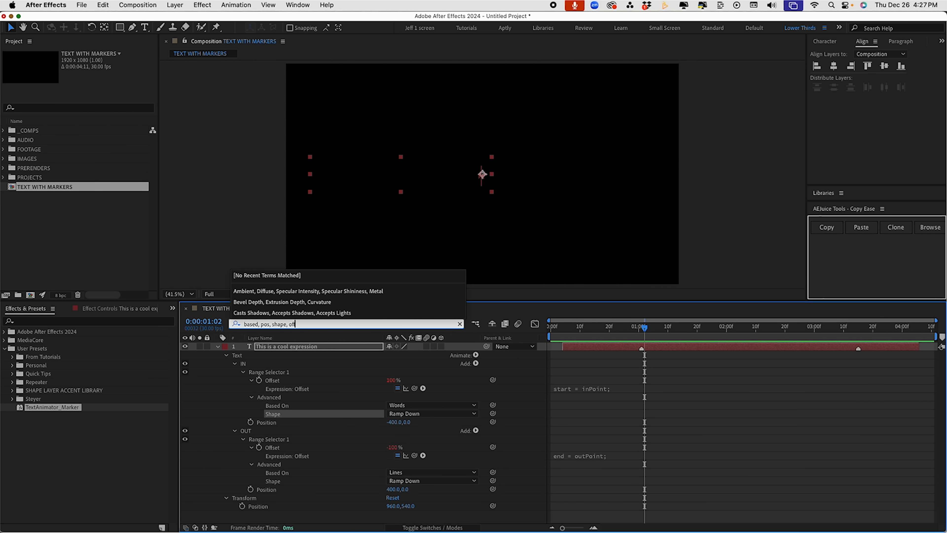
mouse_move(277, 429)
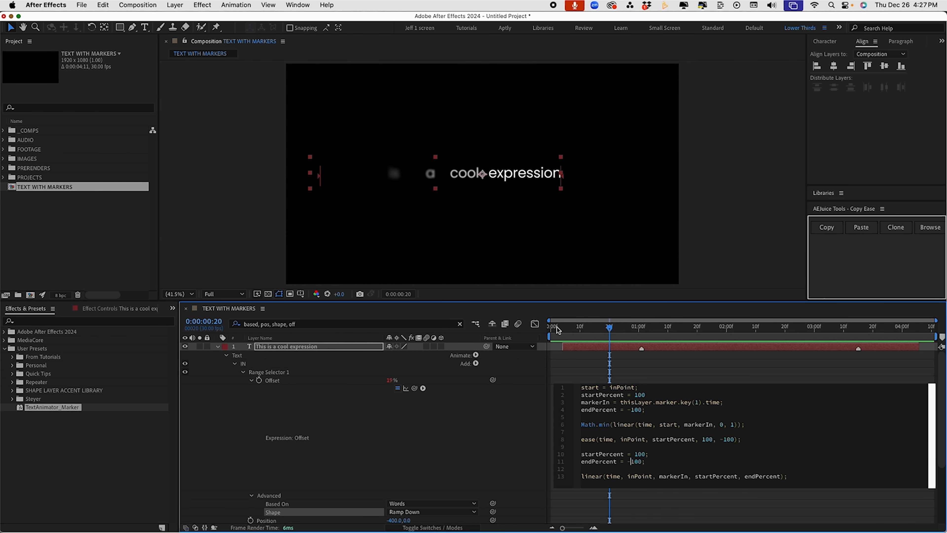
click(563, 326)
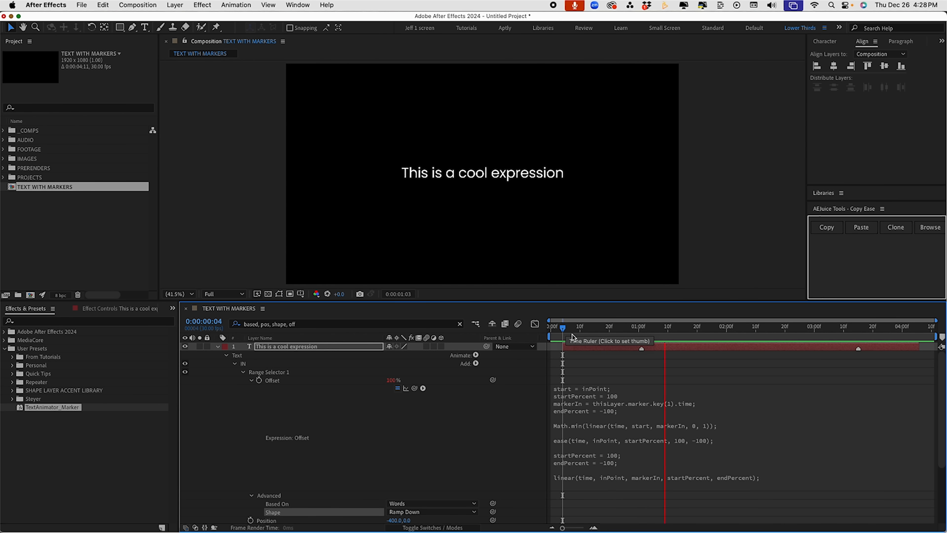